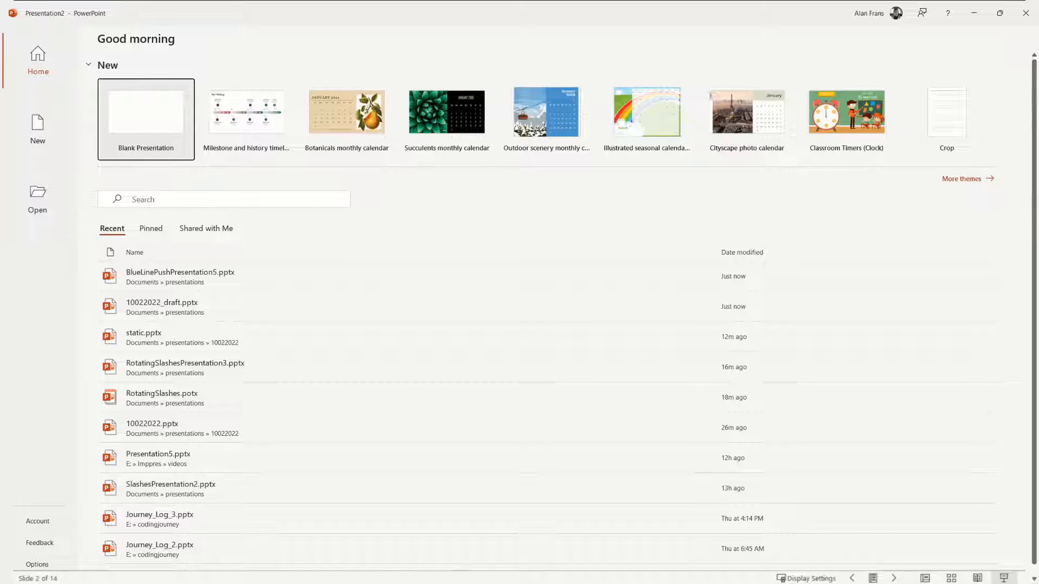
Step: Create a blank presentation and show the ImPPres add-in tab
click(146, 112)
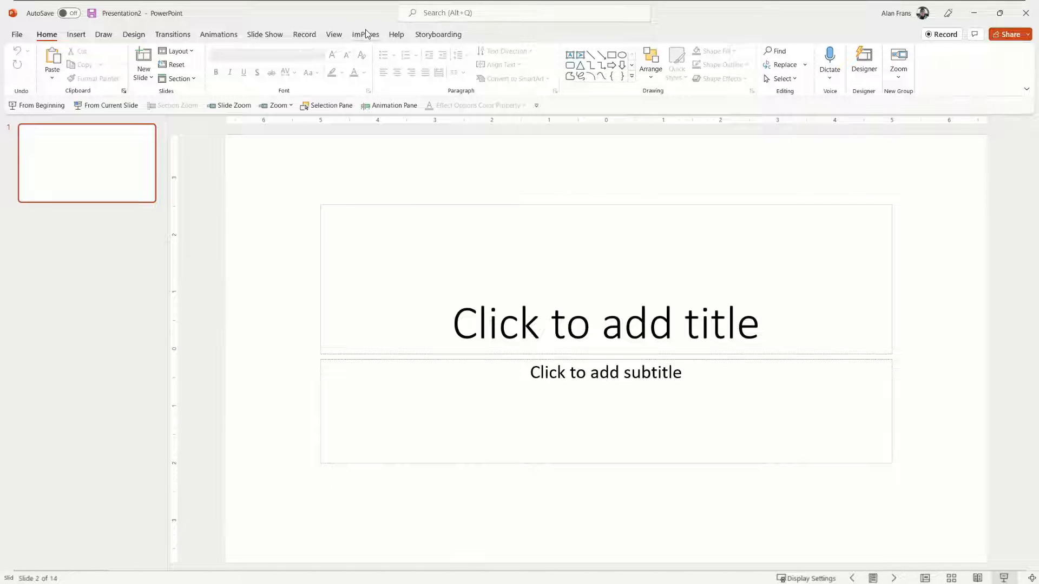
click(365, 35)
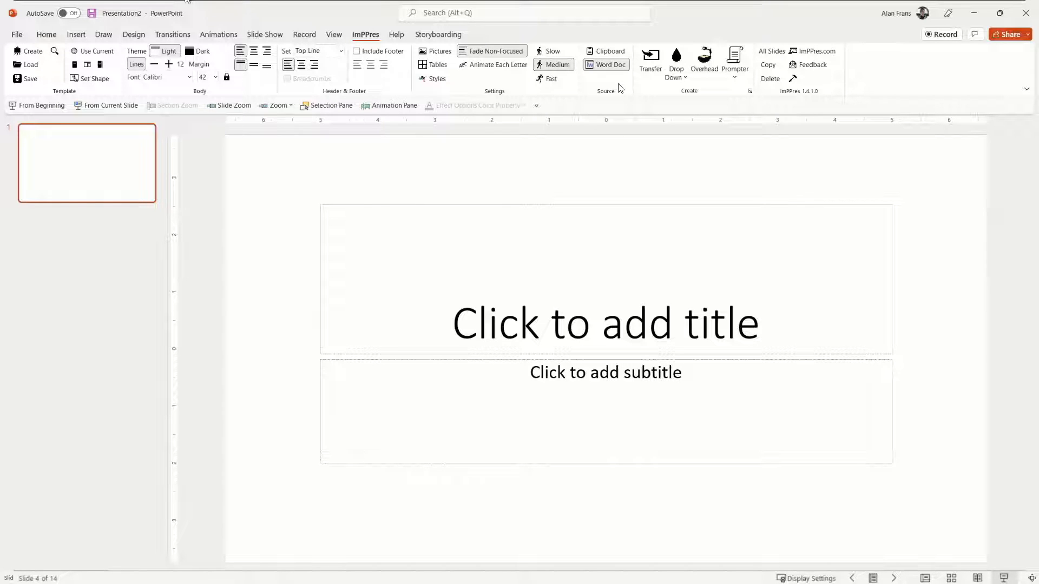
mouse_move(578, 51)
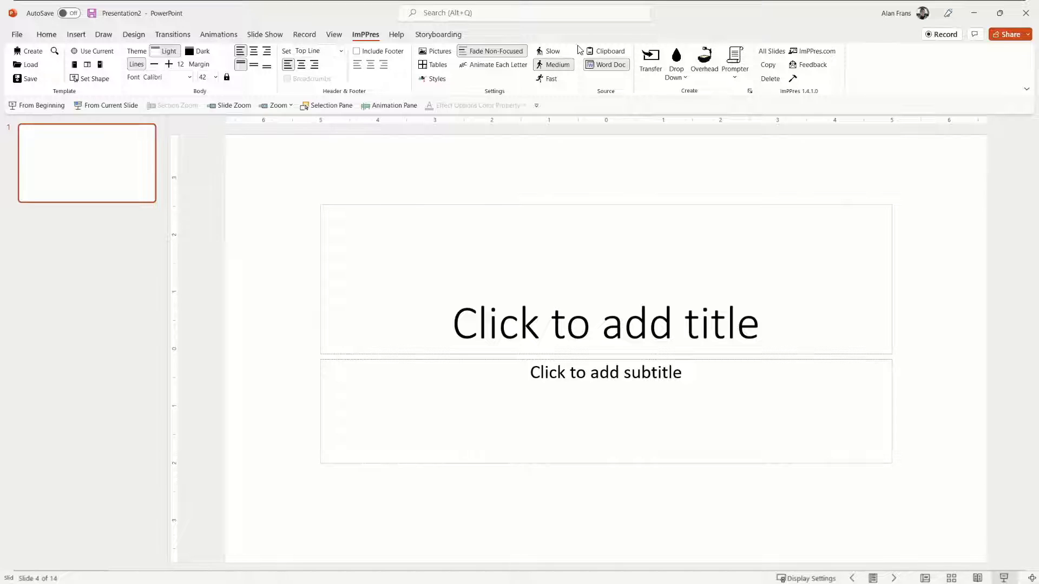
mouse_move(640, 114)
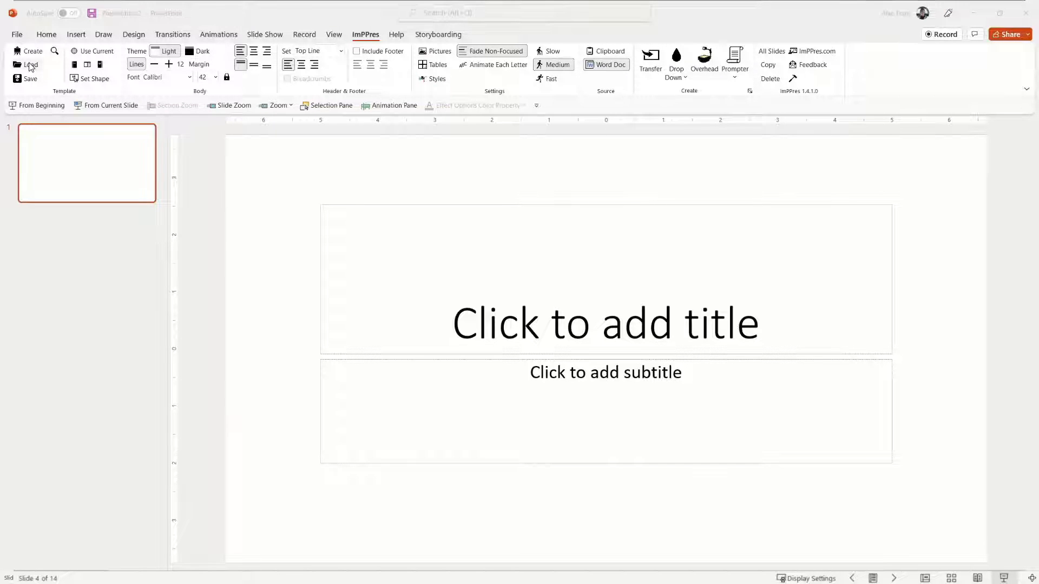
Step: Load the dark lyric template .potx from Documents > presentations through ImPPres
click(29, 64)
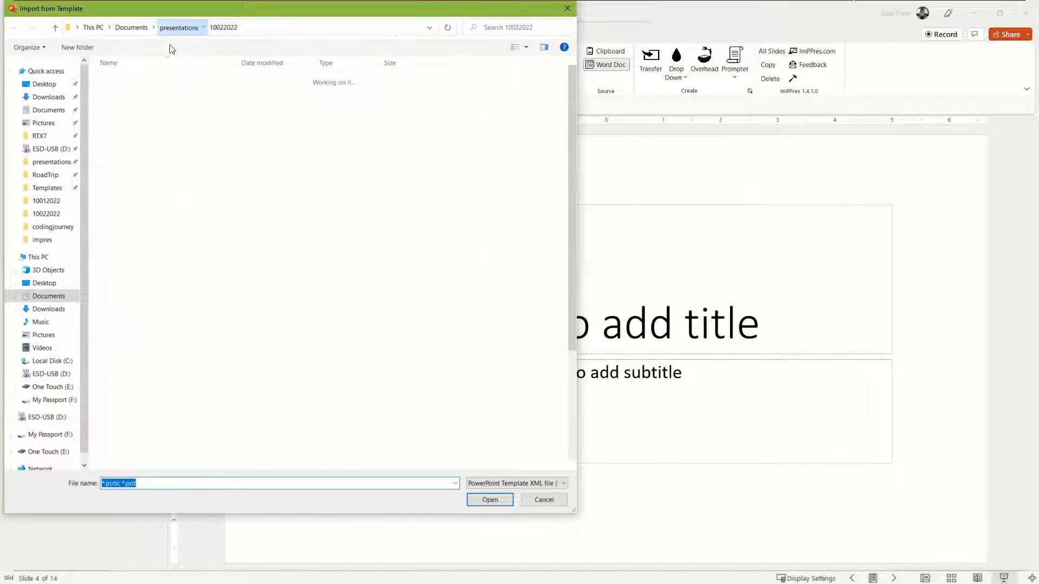
click(178, 27)
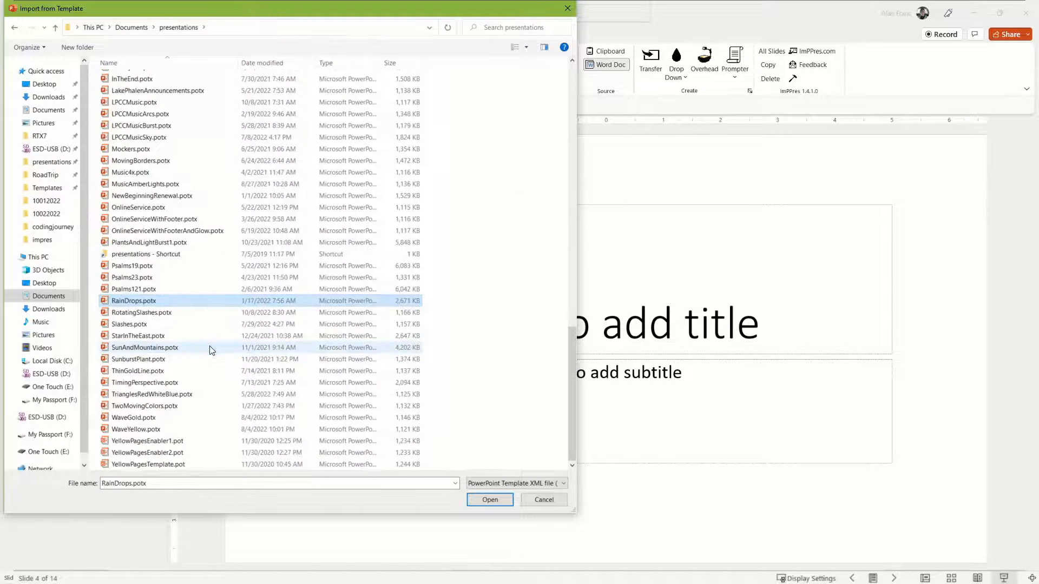
click(489, 500)
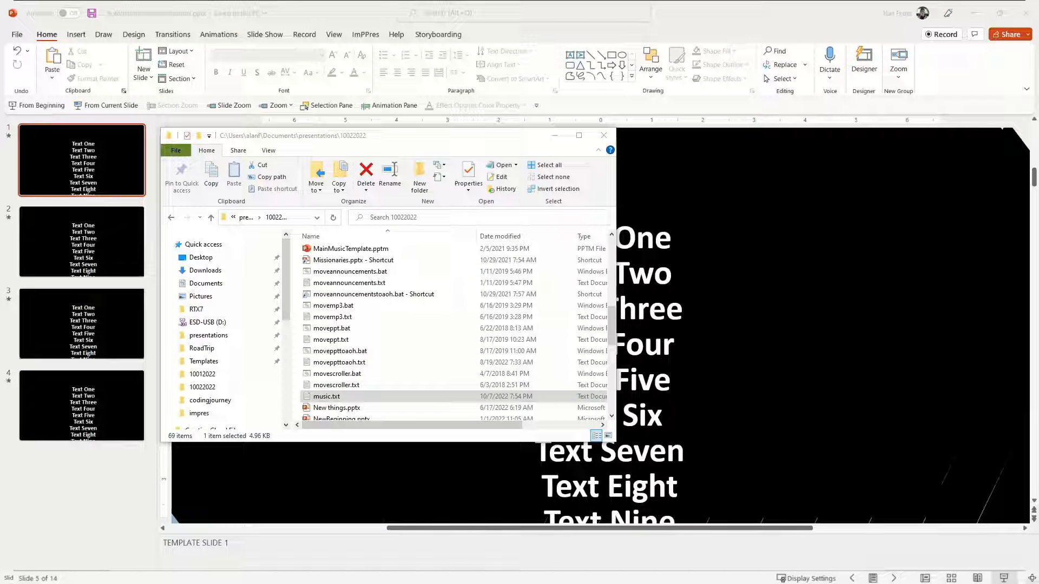
Step: Open music.txt in Notepad and place the cursor at the start of 'Love Was When'
double_click(326, 396)
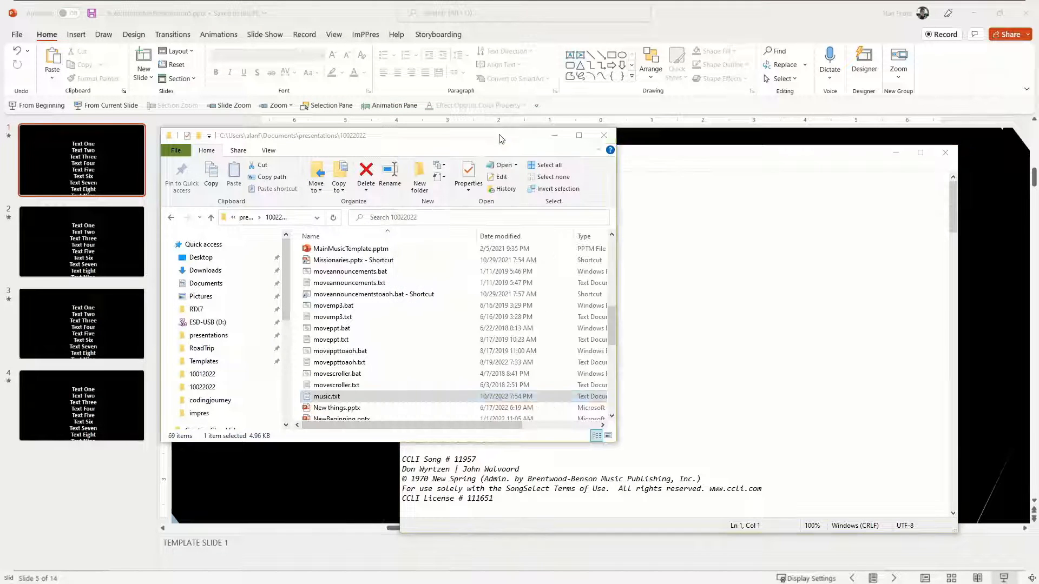
double_click(326, 396)
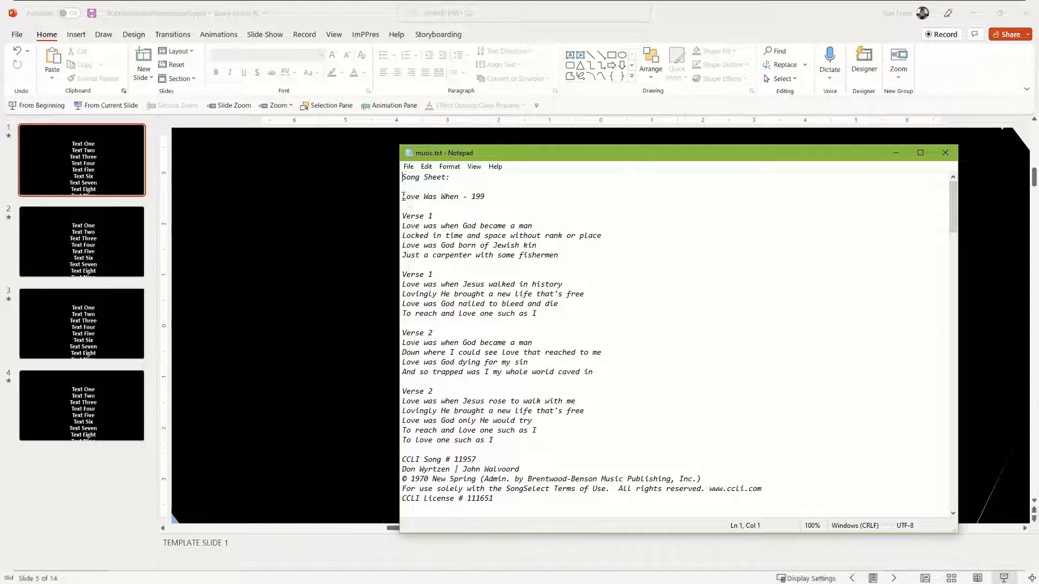
click(402, 186)
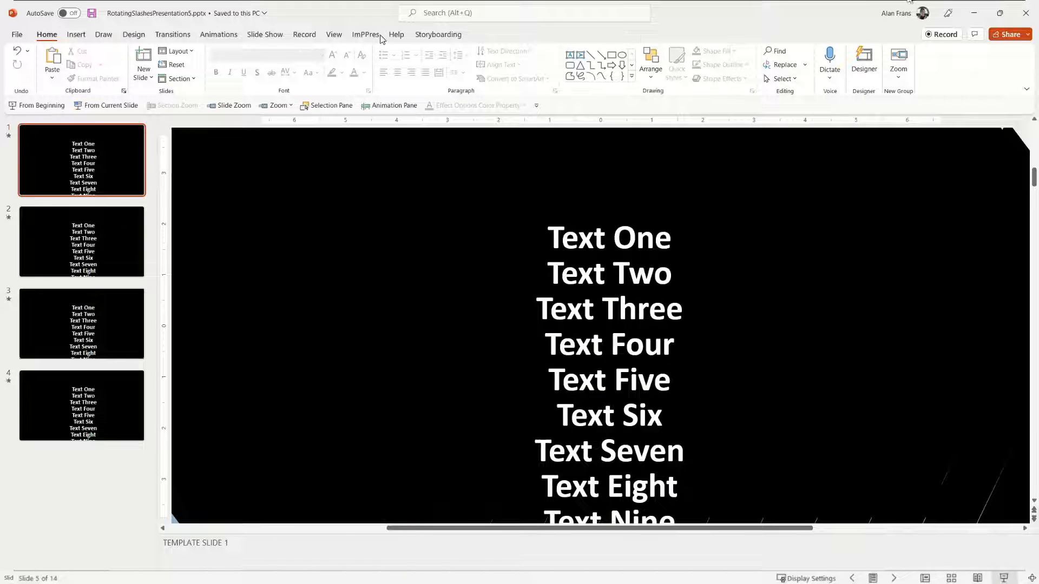
Step: Transfer the 'Love Was When' lyrics into slides, accepting the CCLI licence footer
click(365, 35)
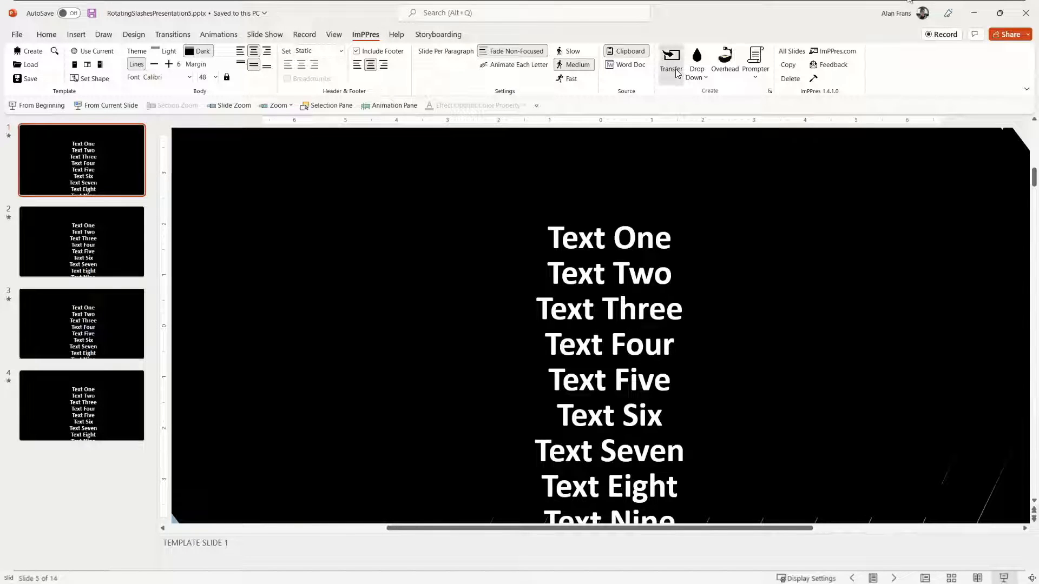
click(670, 63)
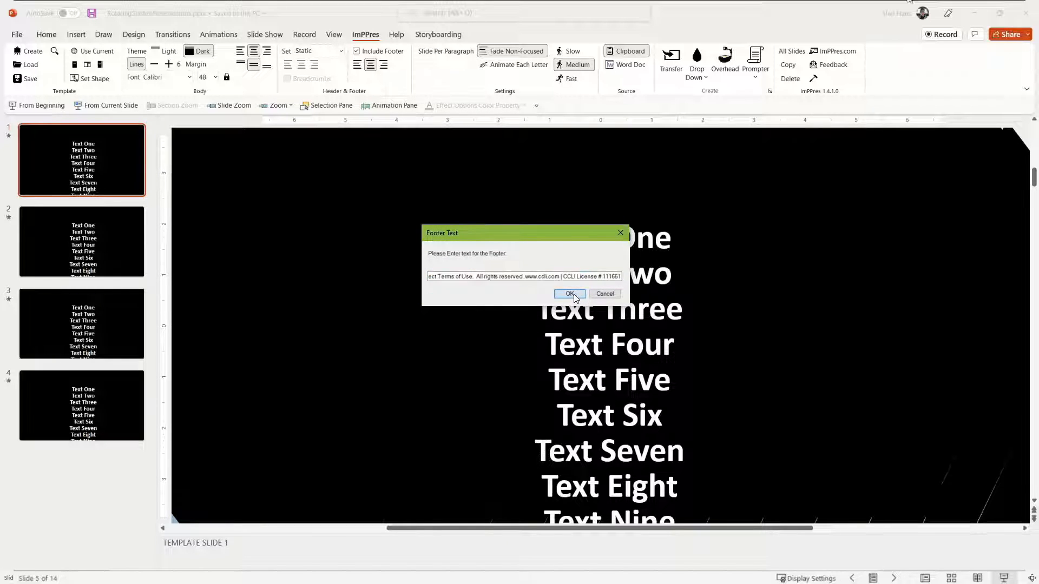
click(566, 295)
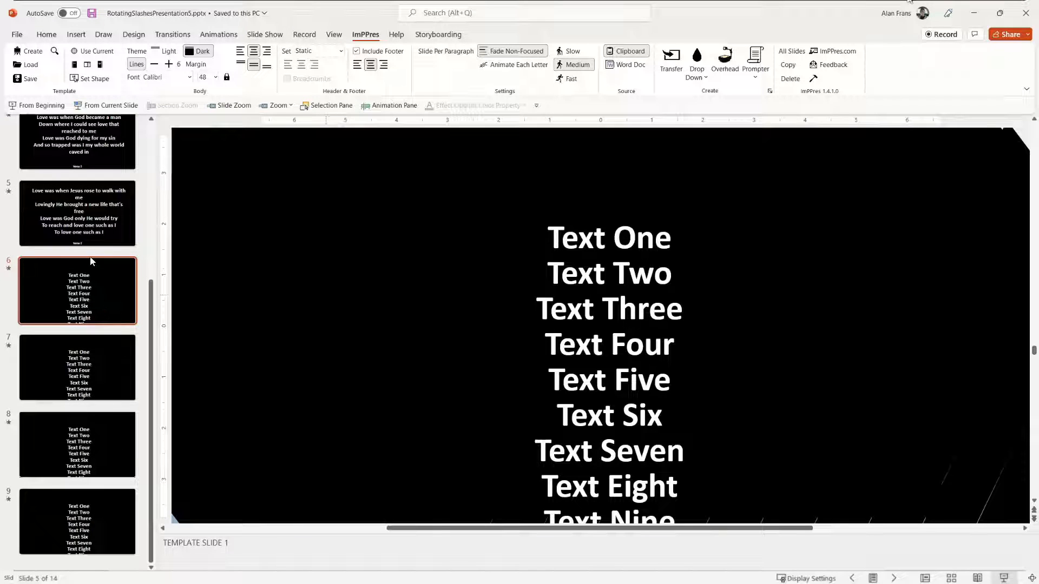
mouse_move(99, 227)
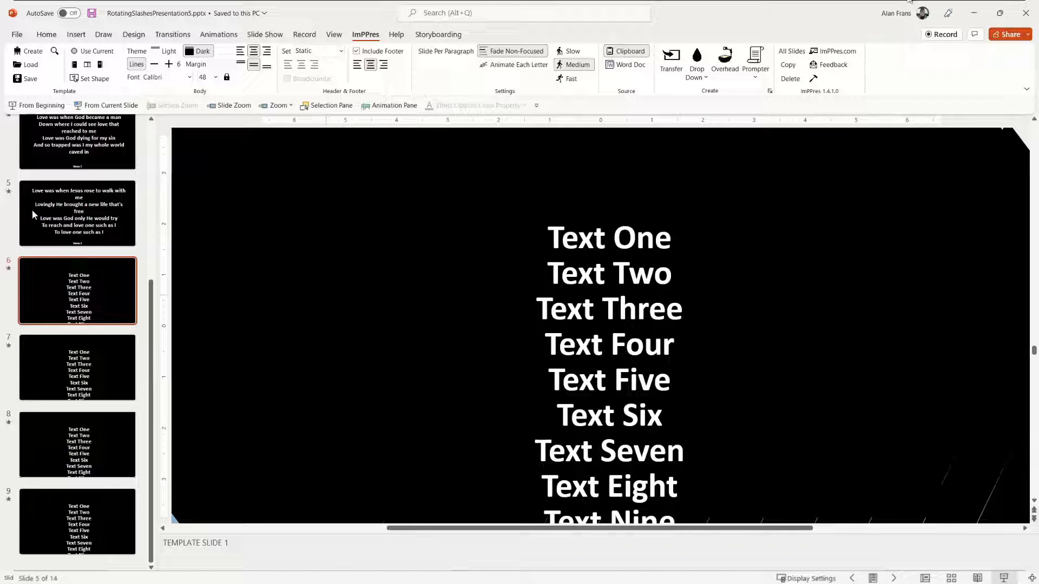
Step: Transfer the 'Love Found A Way' lyrics into slides, accepting the footer text
scroll(up, 3)
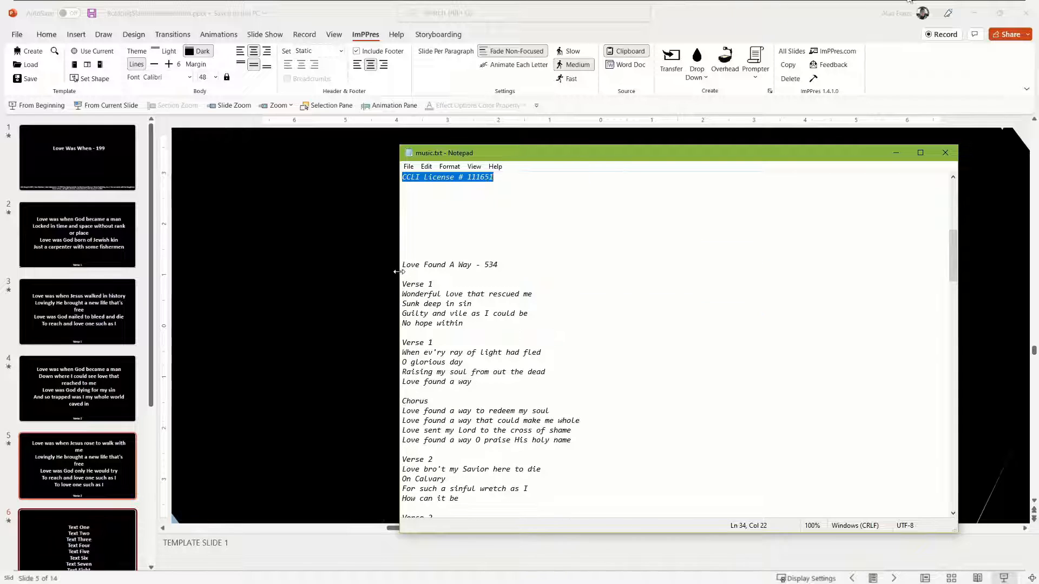
scroll(down, 3)
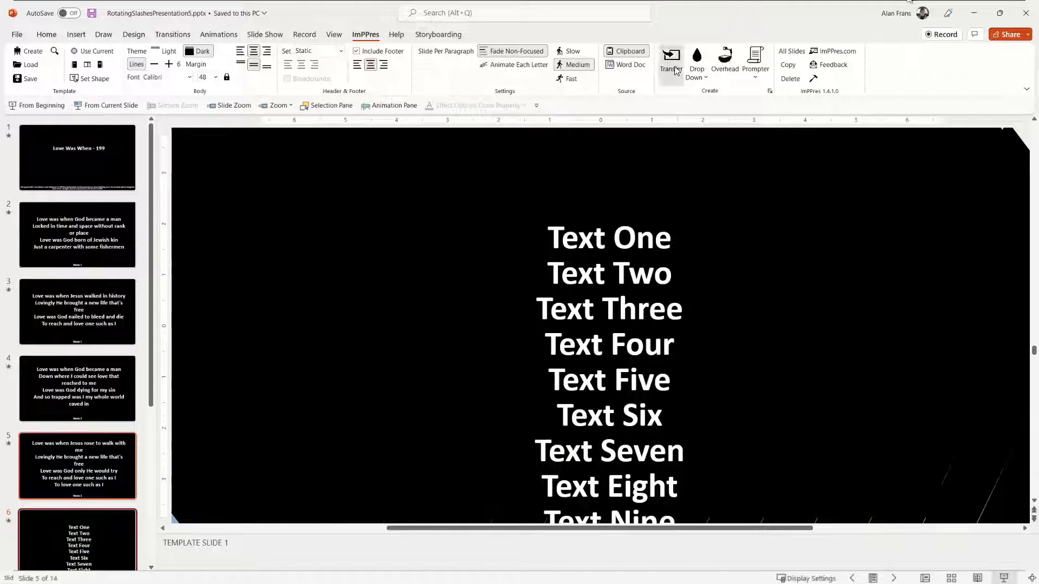
click(670, 60)
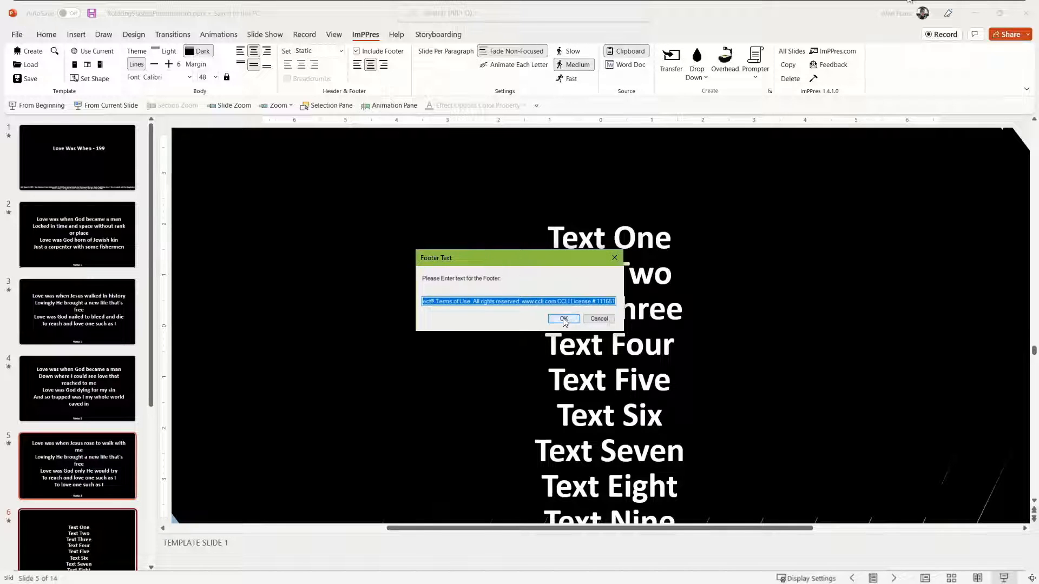
click(562, 319)
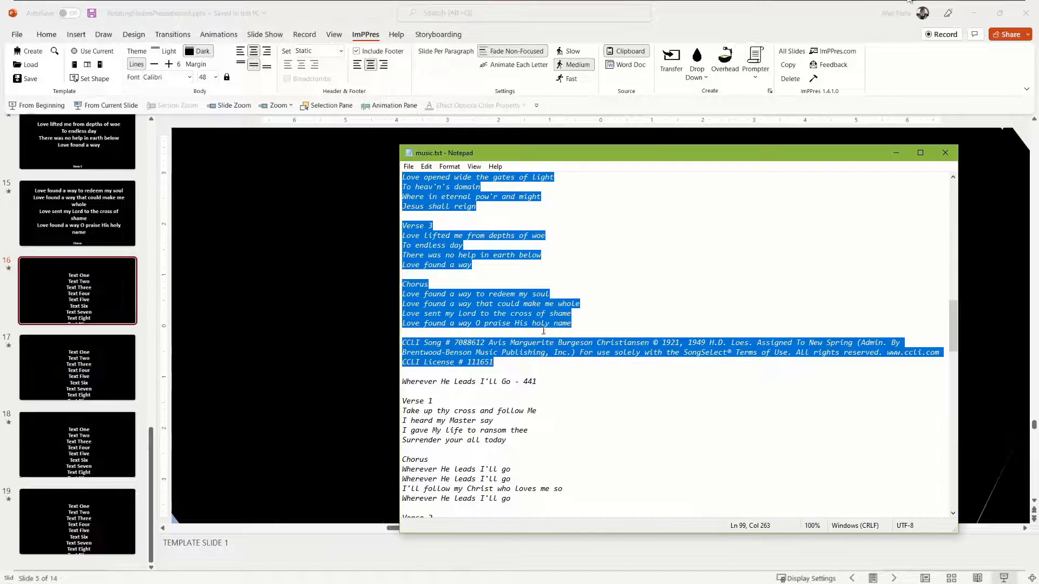
Step: Select and copy the 'Wherever He Leads I'll Go' lyrics in Notepad
click(537, 381)
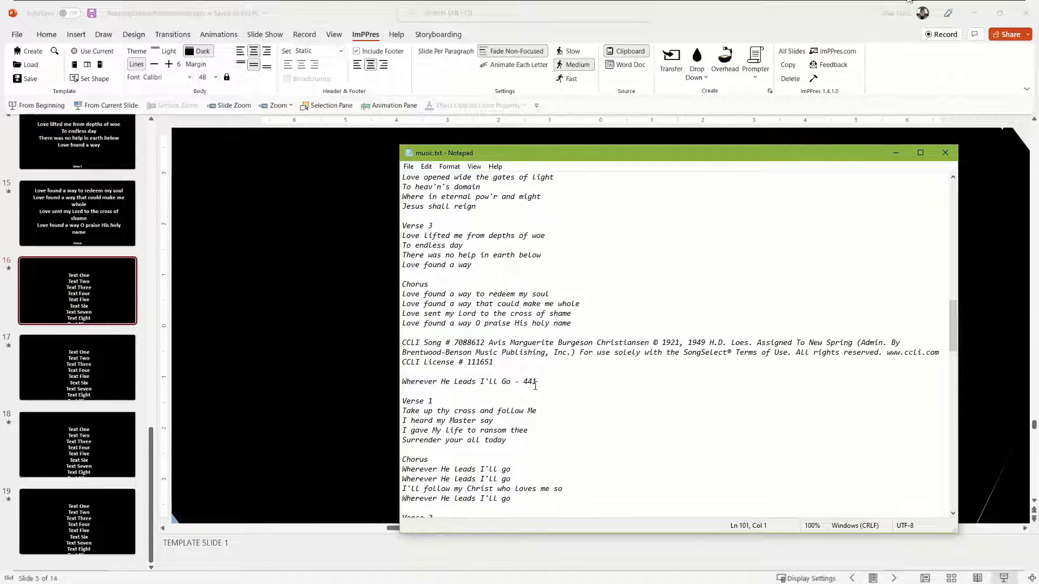
scroll(down, 3)
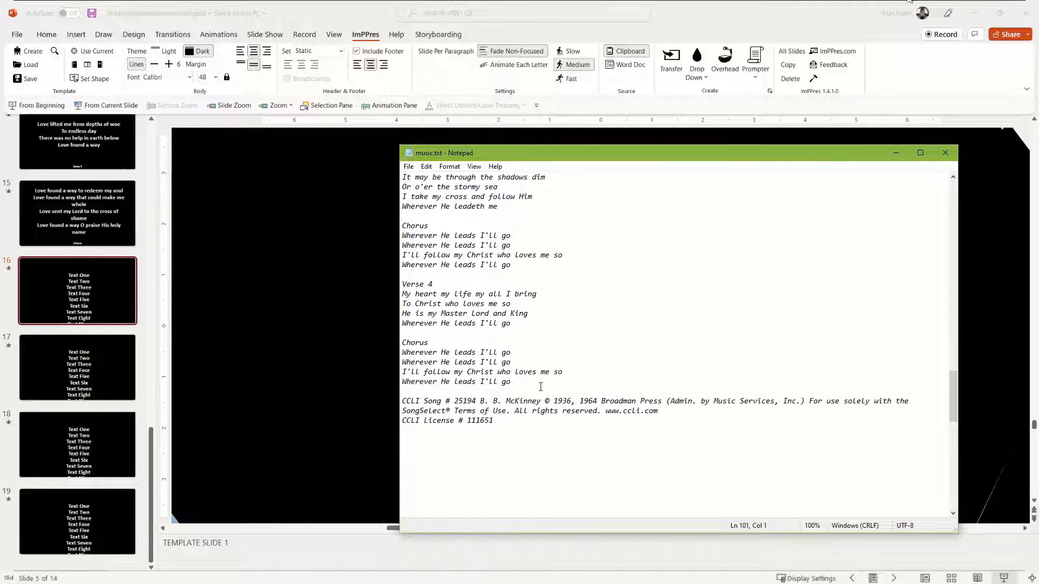
key(ctrl+a)
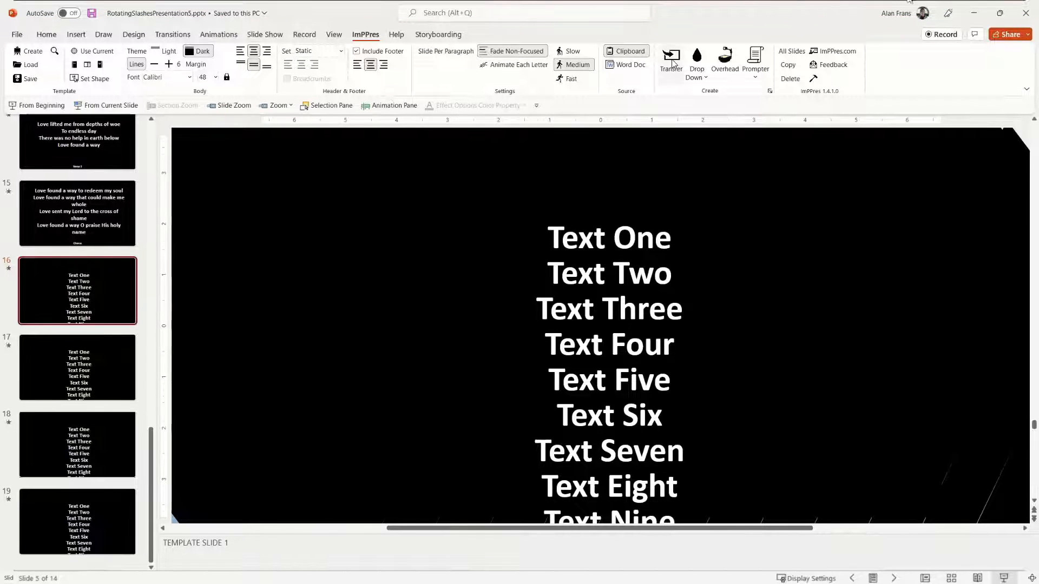
Step: Create the lyric slides for 'Wherever He Leads I'll Go'
click(381, 51)
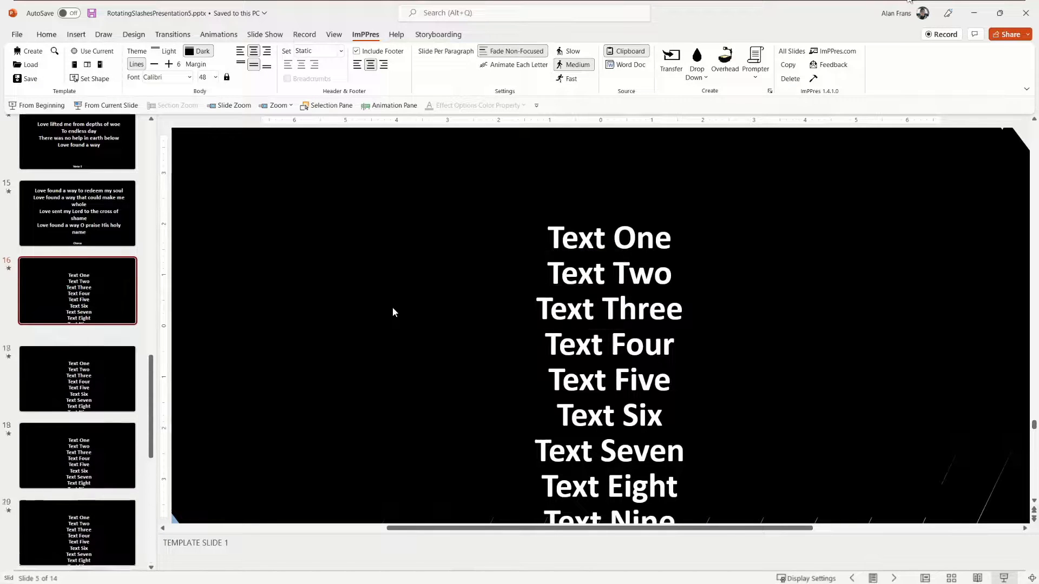
scroll(down, 3)
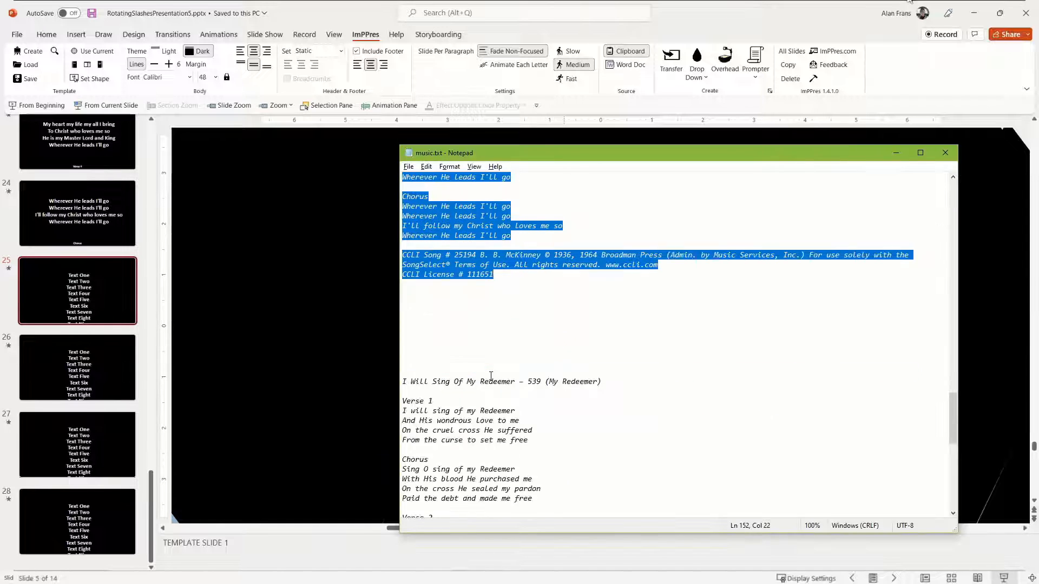
scroll(down, 3)
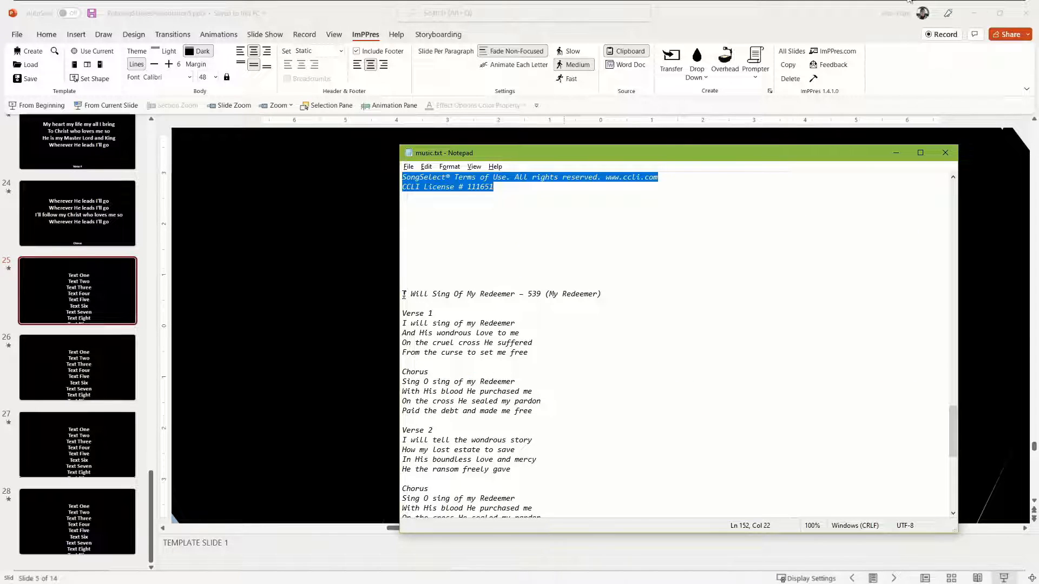
scroll(down, 3)
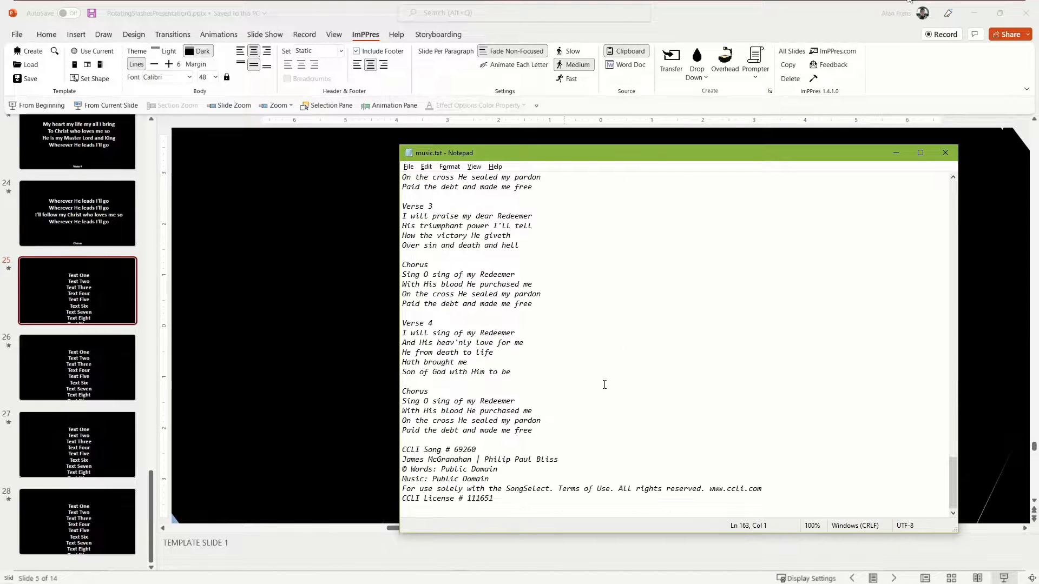
Step: Copy the 'I Will Sing Of My Redeemer' lyrics and transfer them into slides with footer
key(ctrl+a)
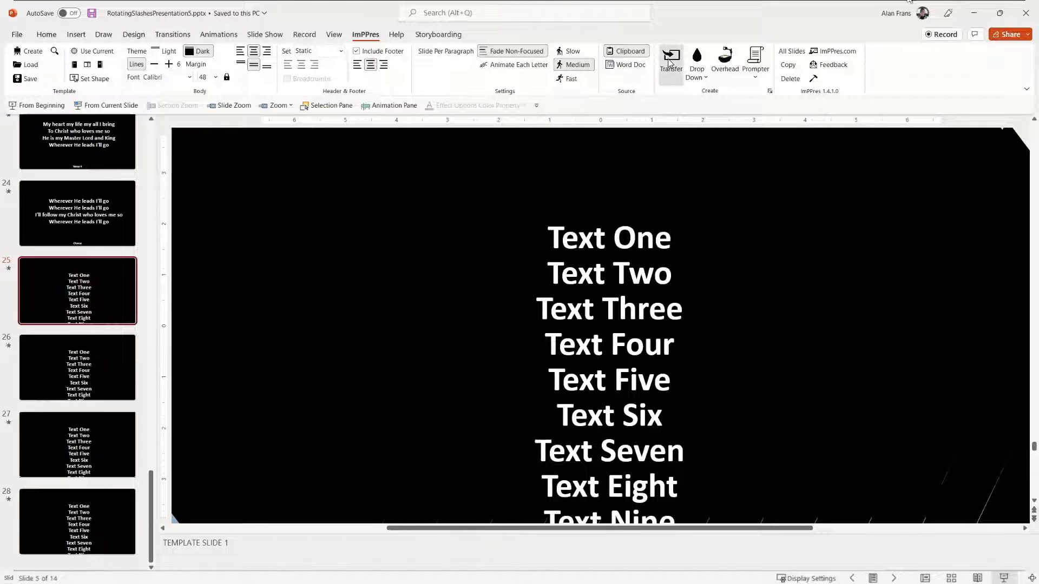
click(670, 60)
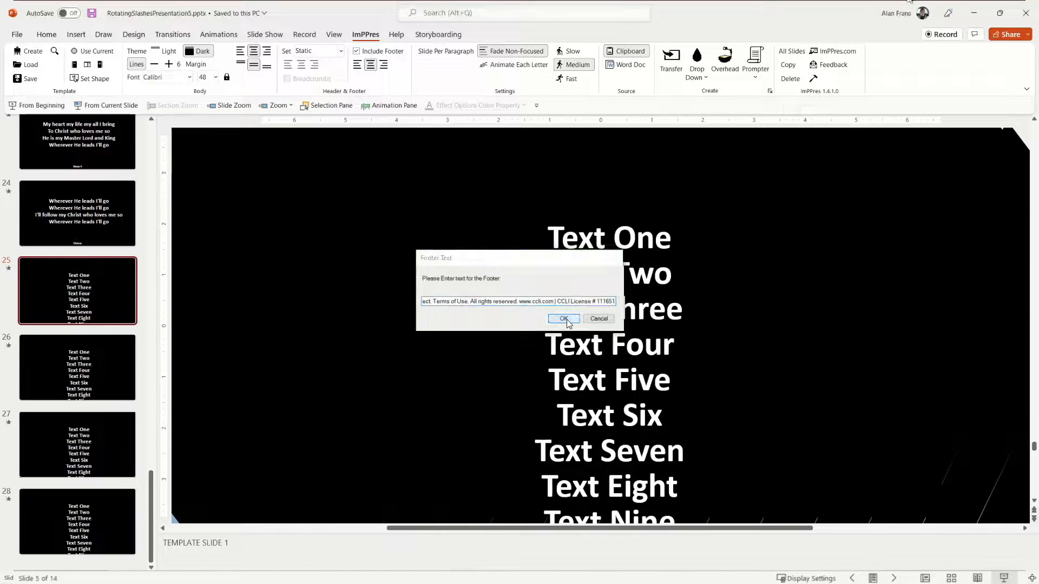
click(561, 318)
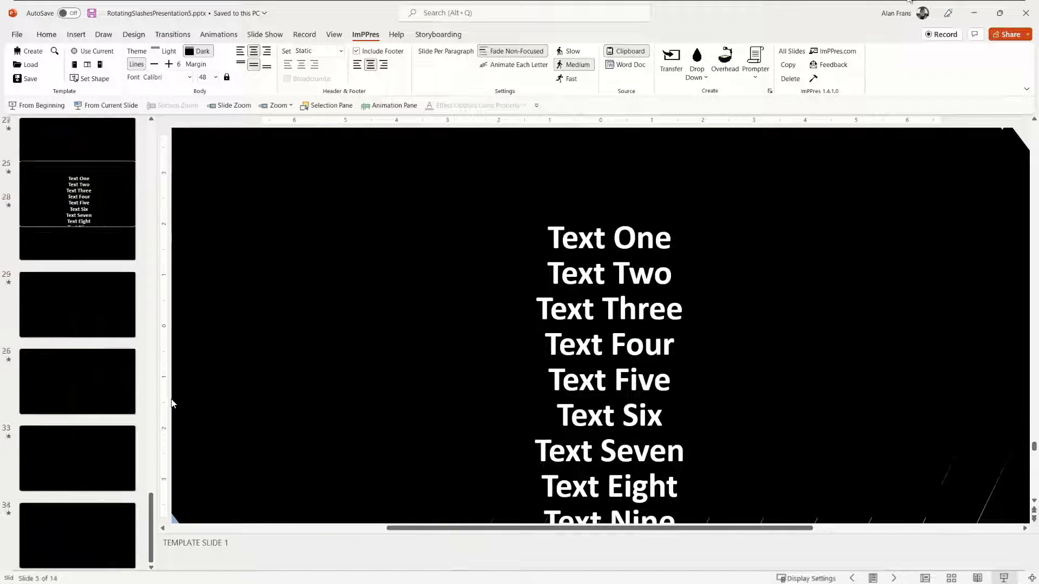
scroll(down, 3)
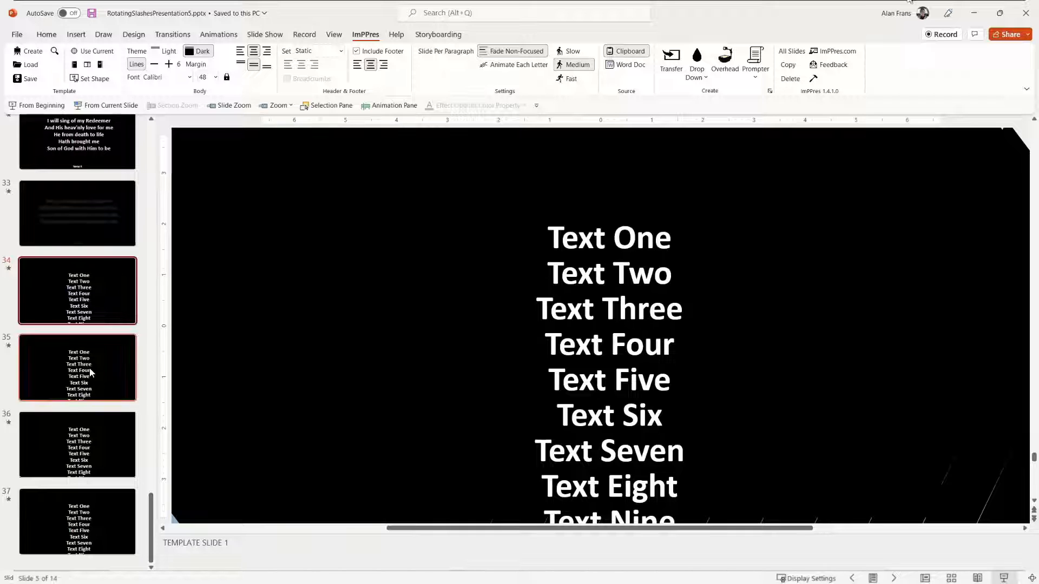
scroll(up, 3)
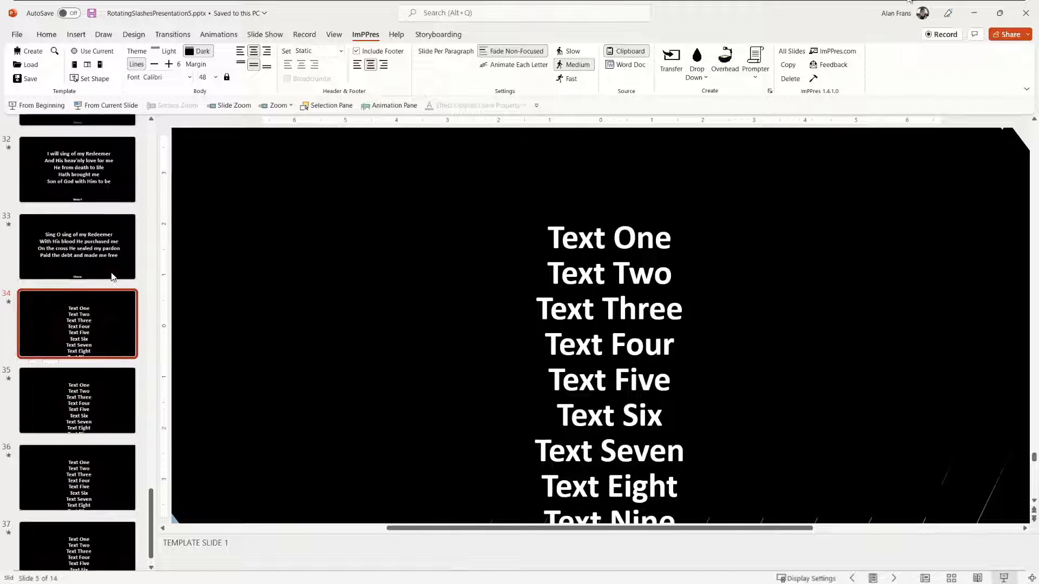
scroll(up, 3)
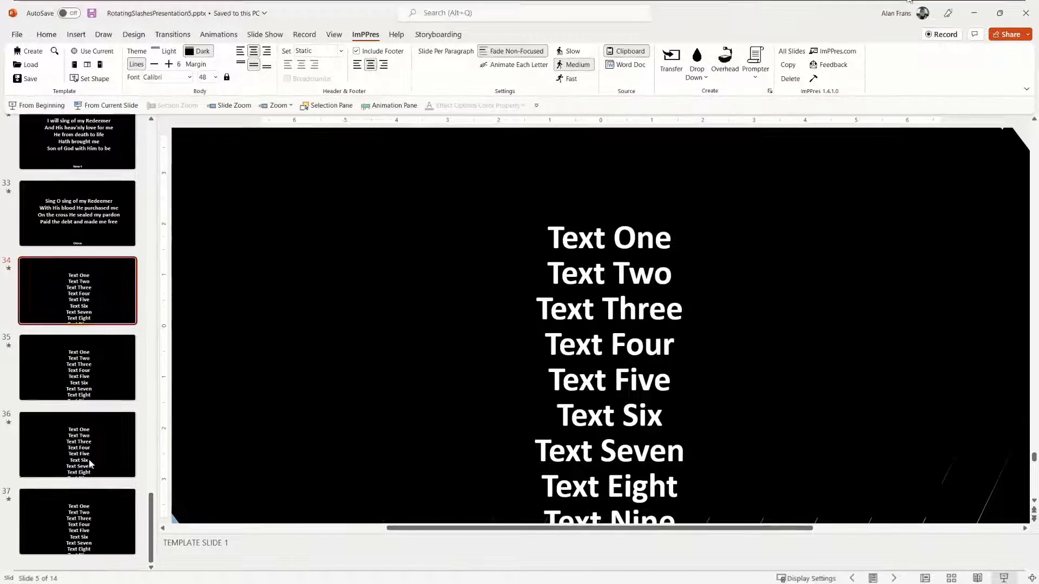
mouse_move(80, 520)
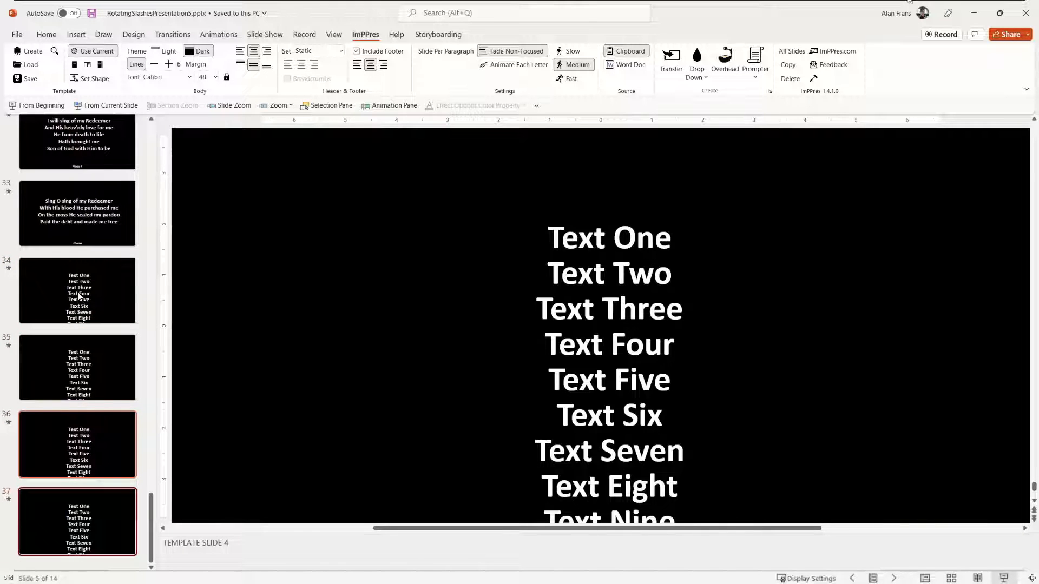
Step: Delete the leftover template slides with ImPPres Delete and return to the deck's start
click(77, 290)
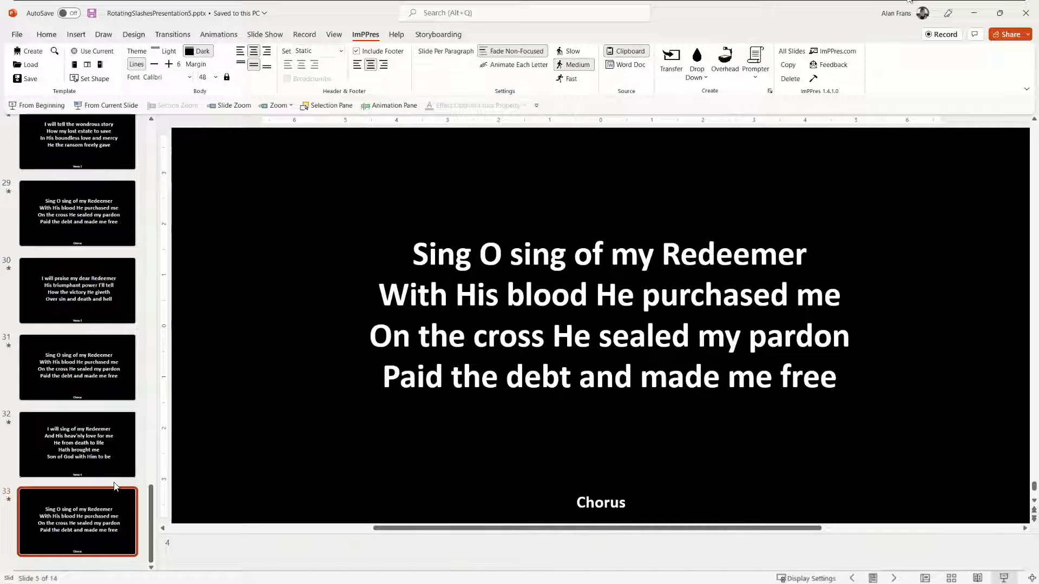
scroll(up, 3)
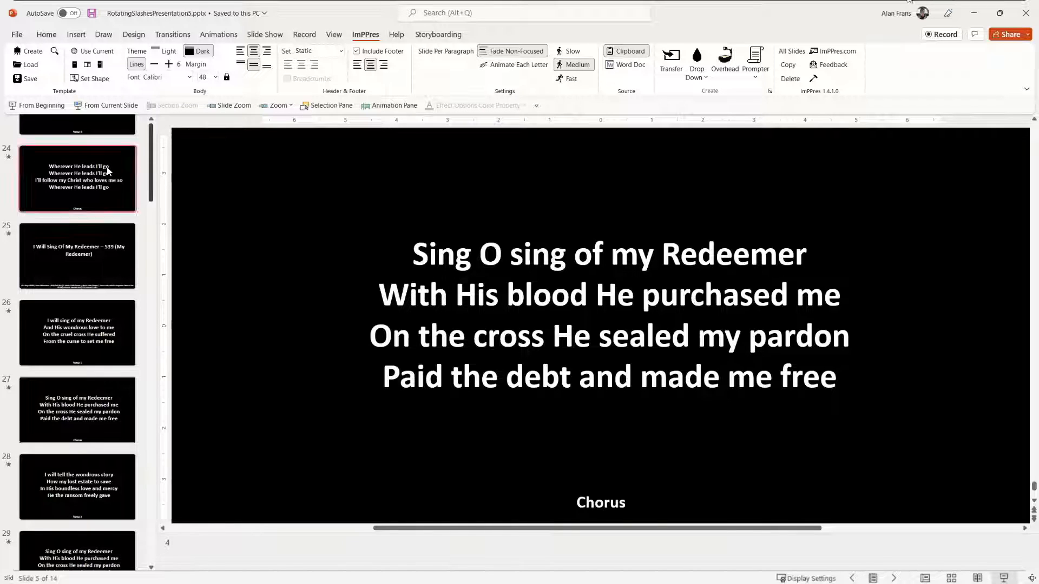
scroll(up, 3)
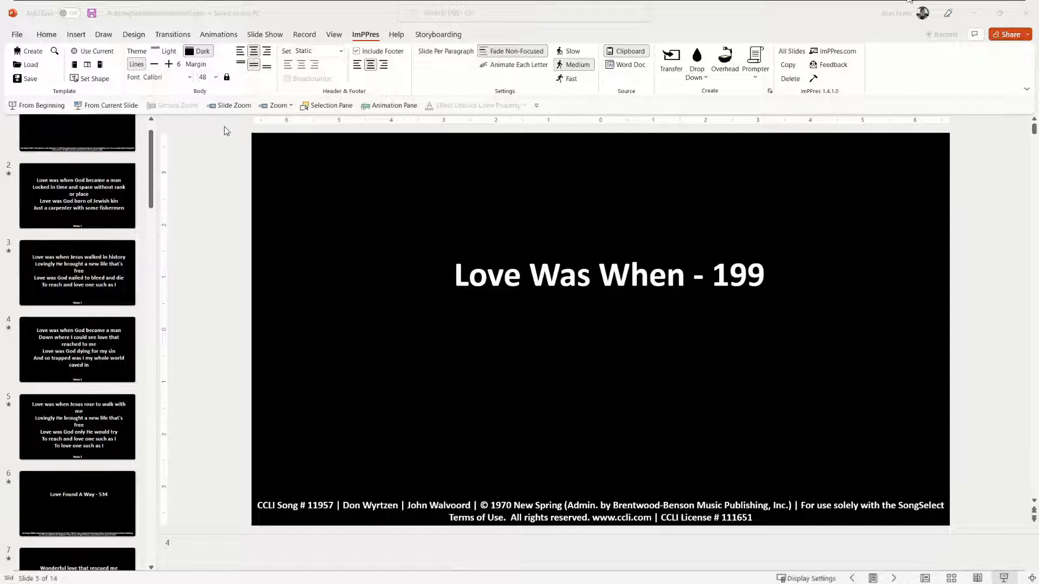
Step: Set the slide show Monitor to Monitor 2 for the preview
click(264, 35)
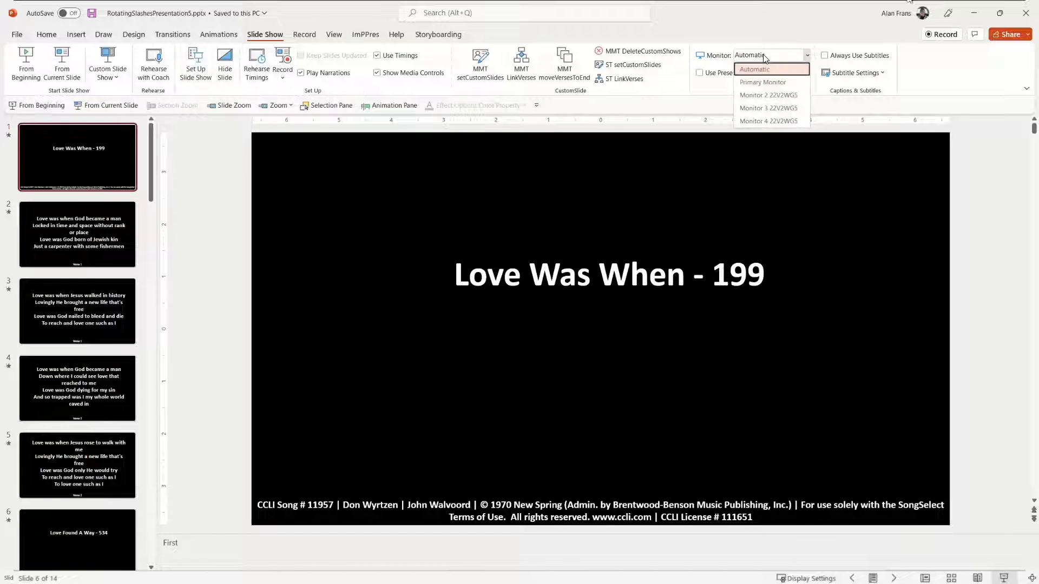
mouse_move(768, 94)
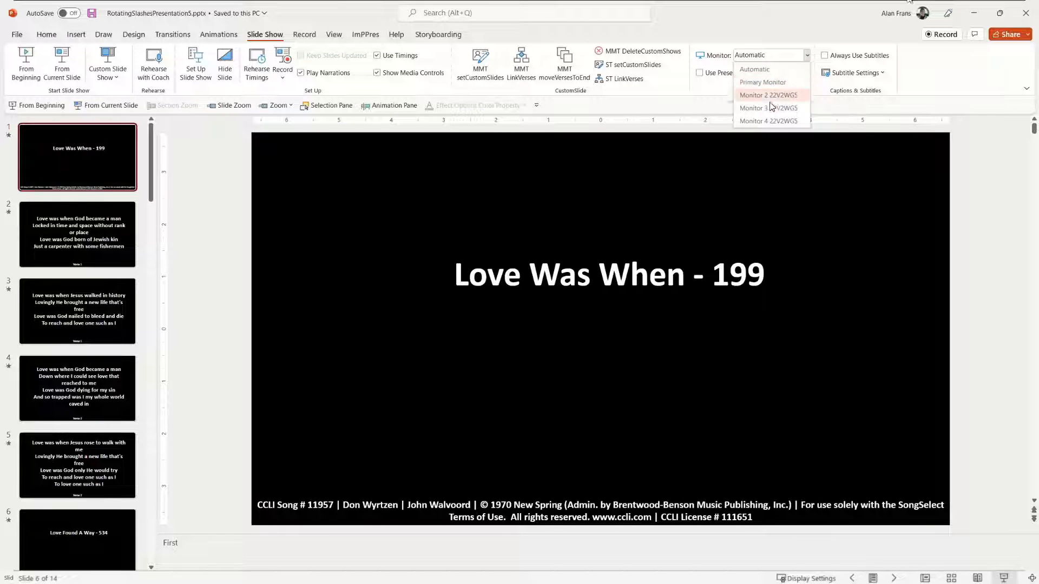
click(767, 108)
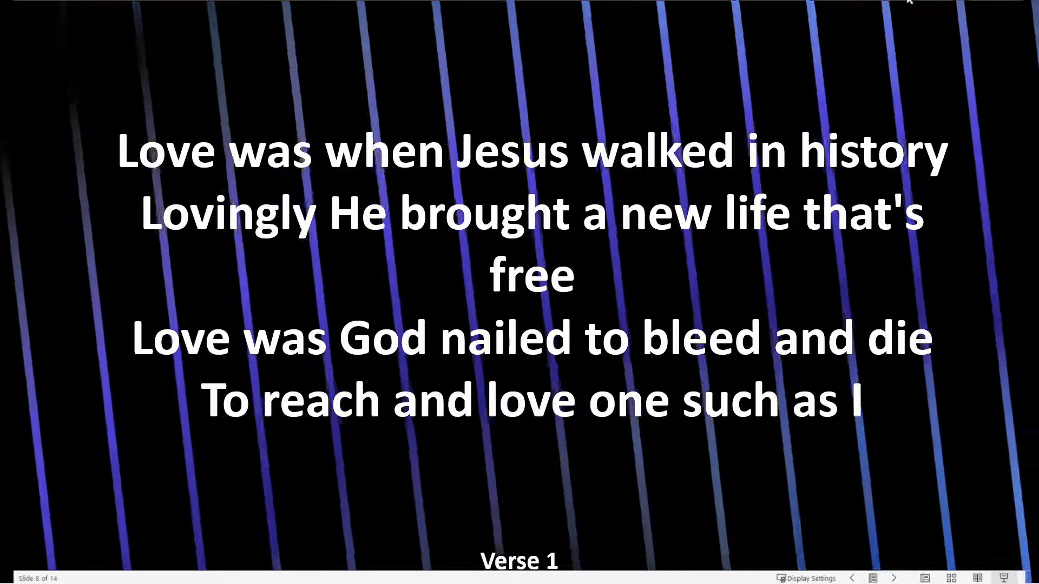
Step: Exit the slide show preview and view the Verse 1 slide
key(Escape)
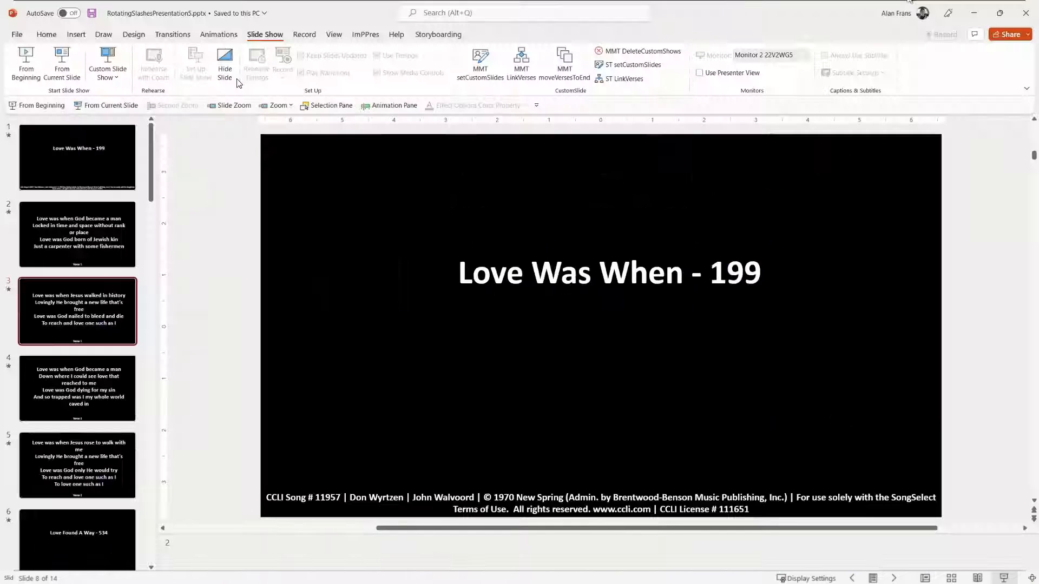
click(77, 233)
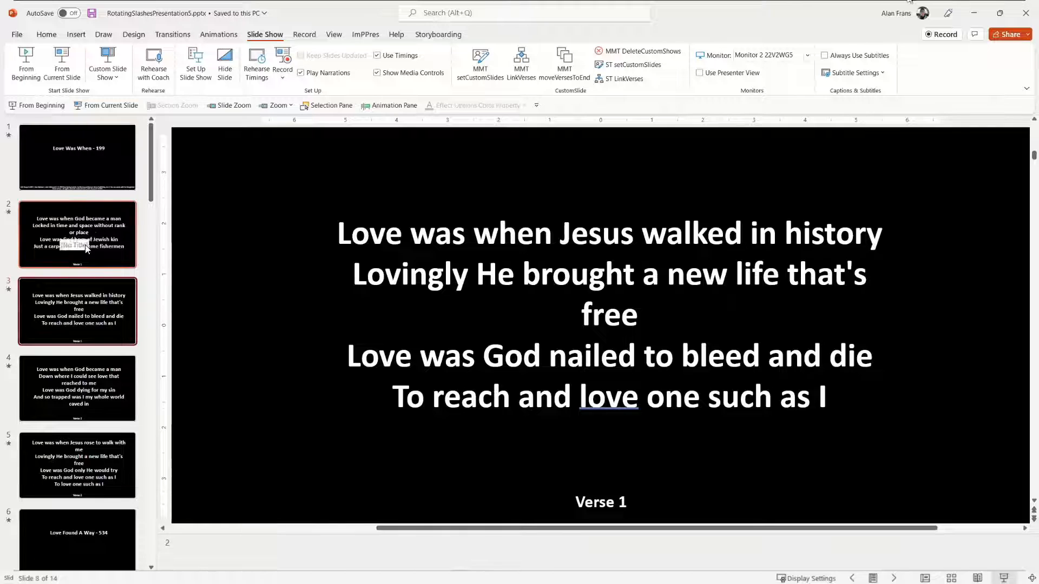
scroll(down, 3)
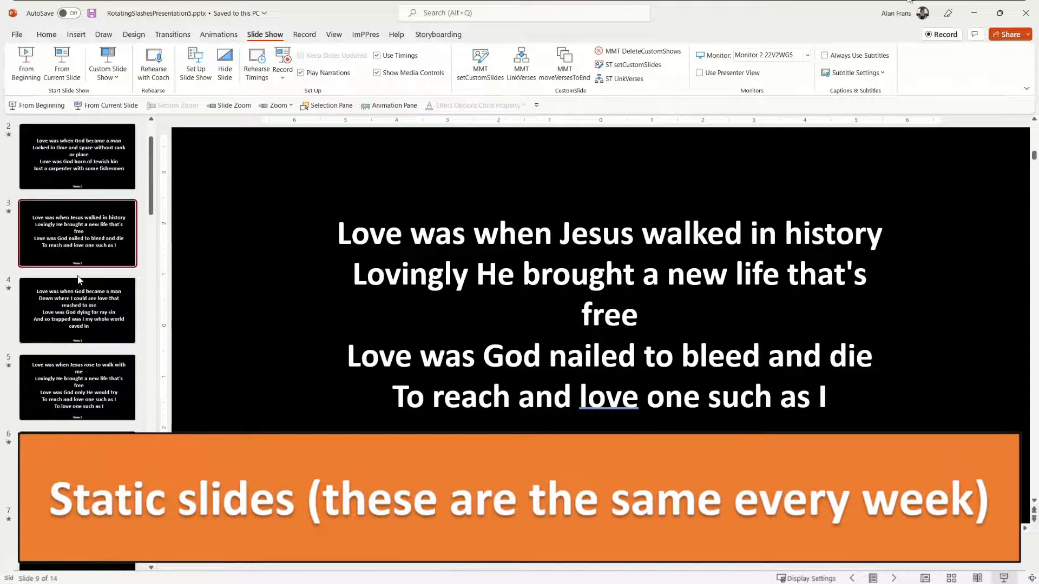
scroll(up, 3)
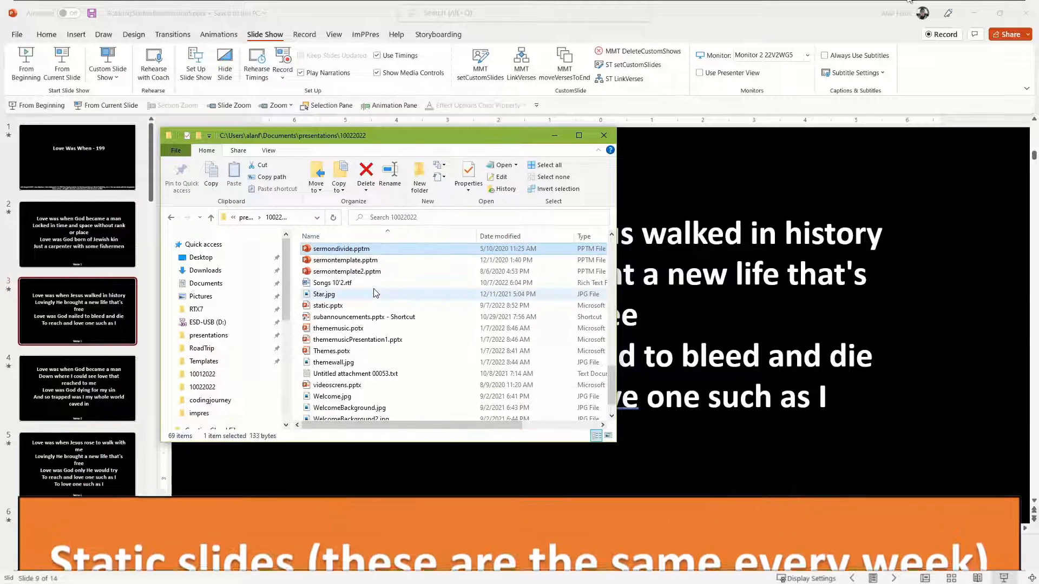
Step: Open static.pptx and select its welcome and 'Greet one another' slides
click(326, 305)
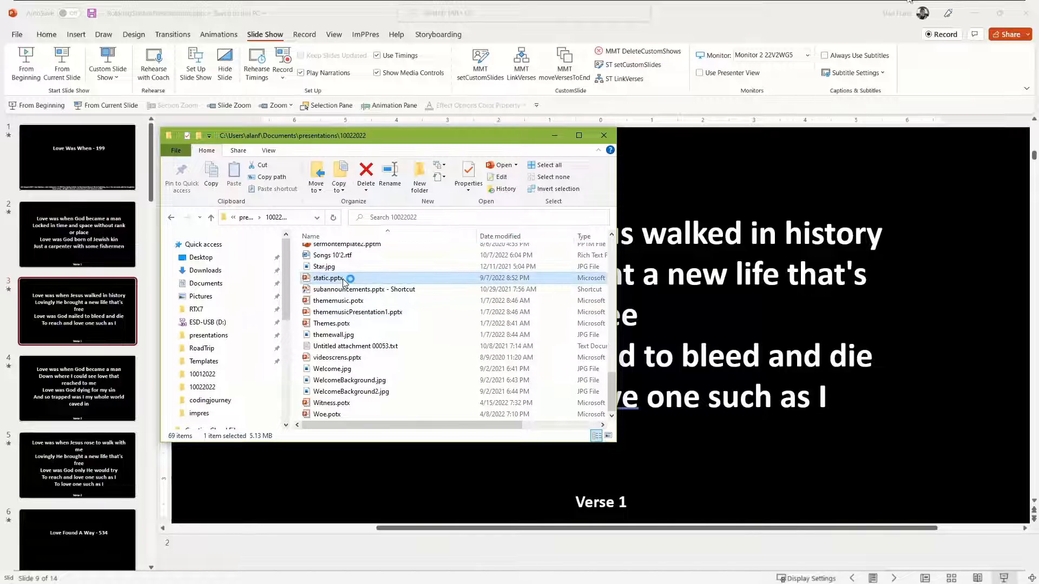
click(603, 136)
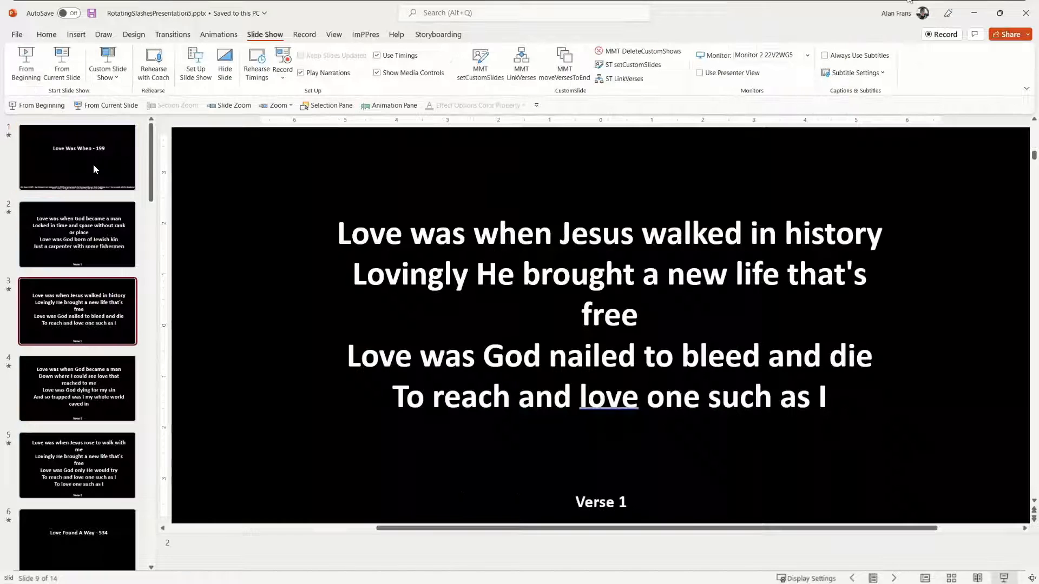
click(77, 156)
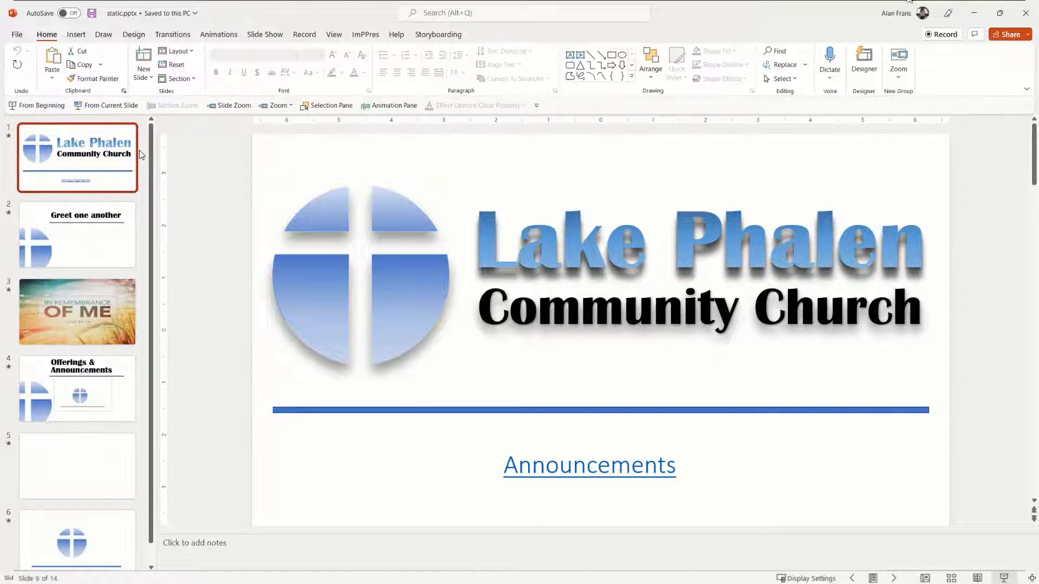
click(77, 234)
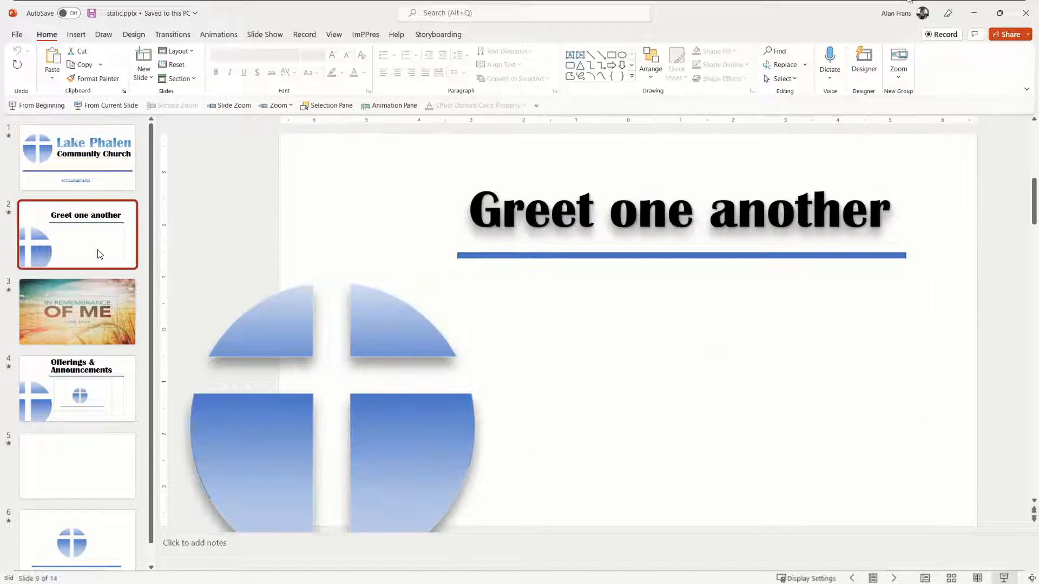
Step: Paste the church welcome slide first and the greeting slides between the songs
click(263, 33)
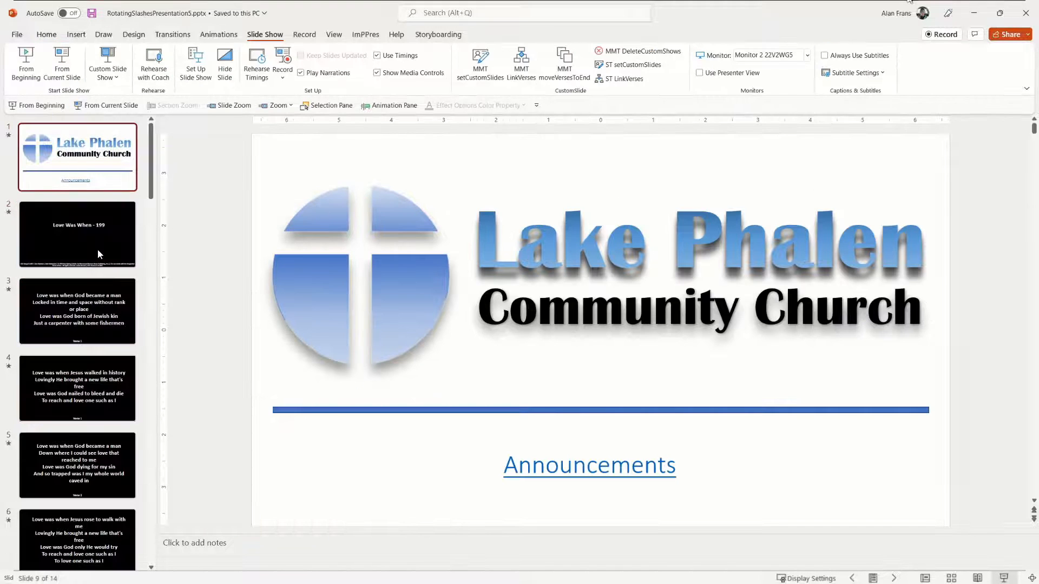
scroll(down, 3)
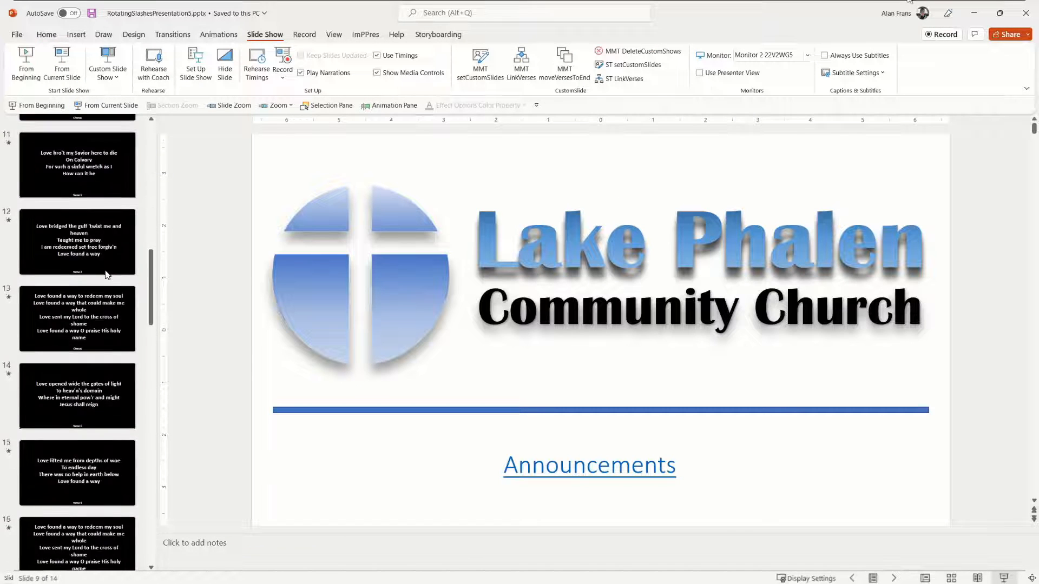
scroll(down, 3)
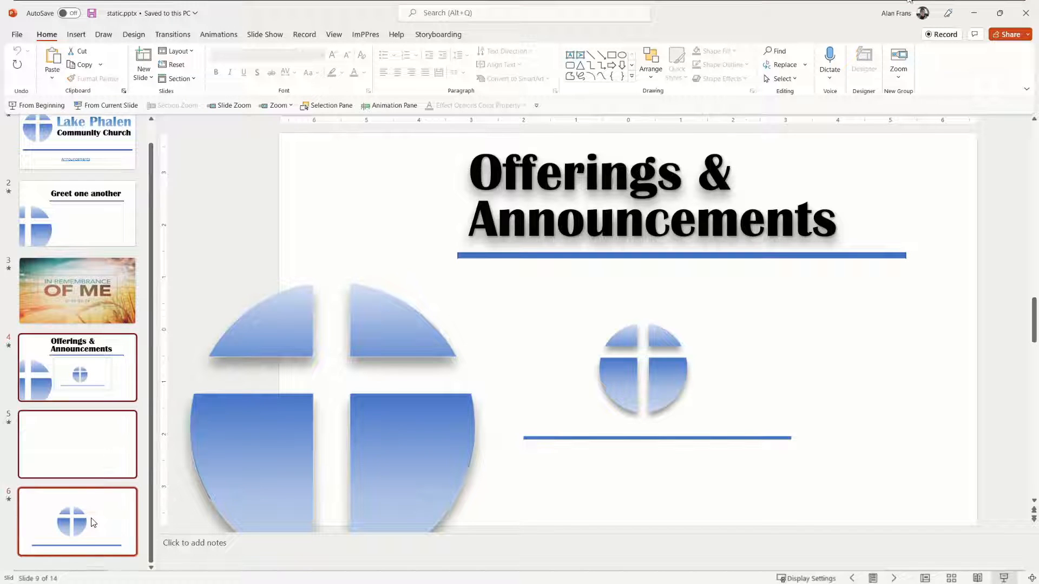
mouse_move(61, 377)
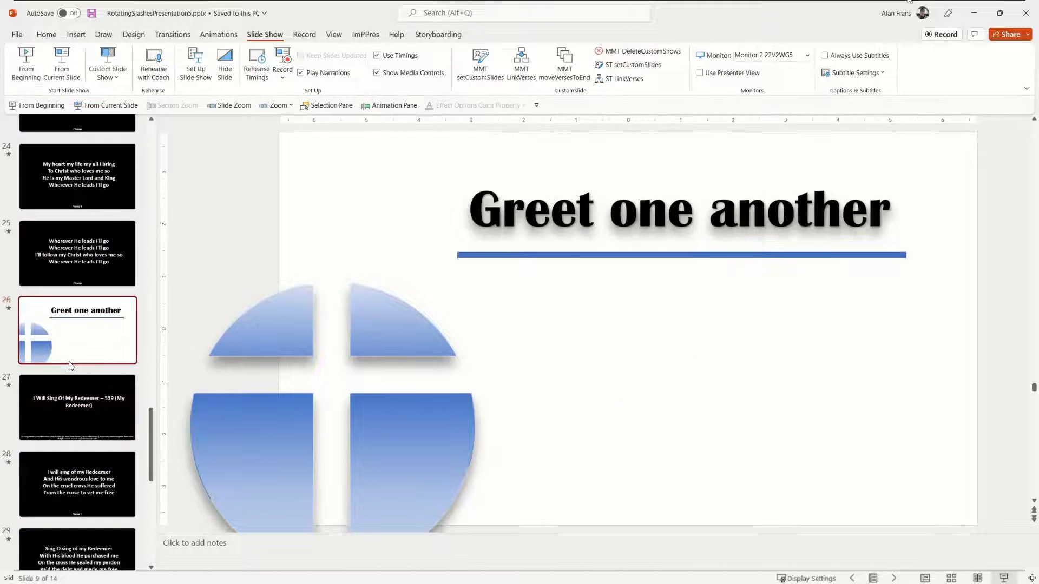
right_click(71, 366)
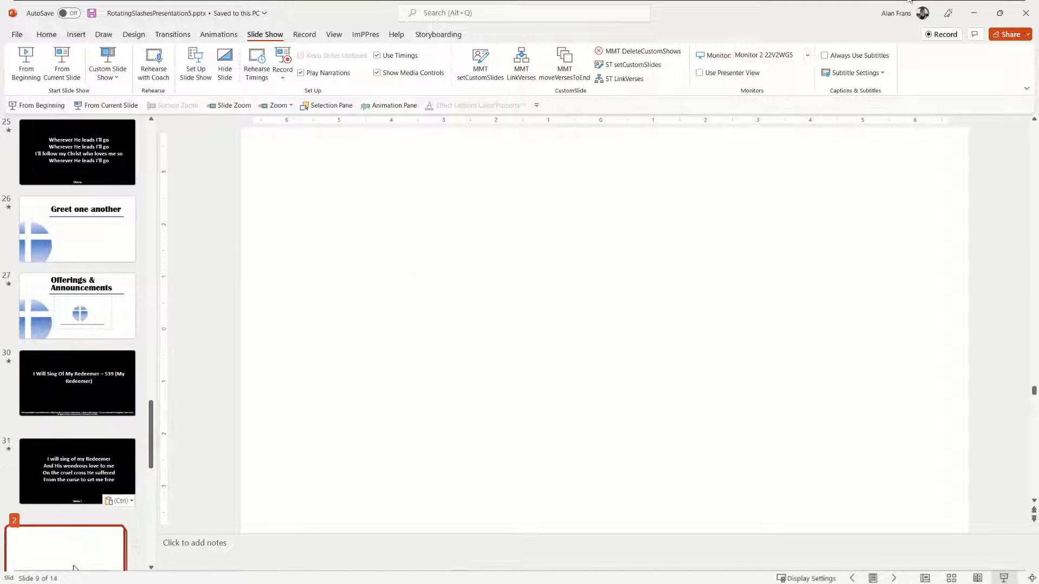
scroll(down, 3)
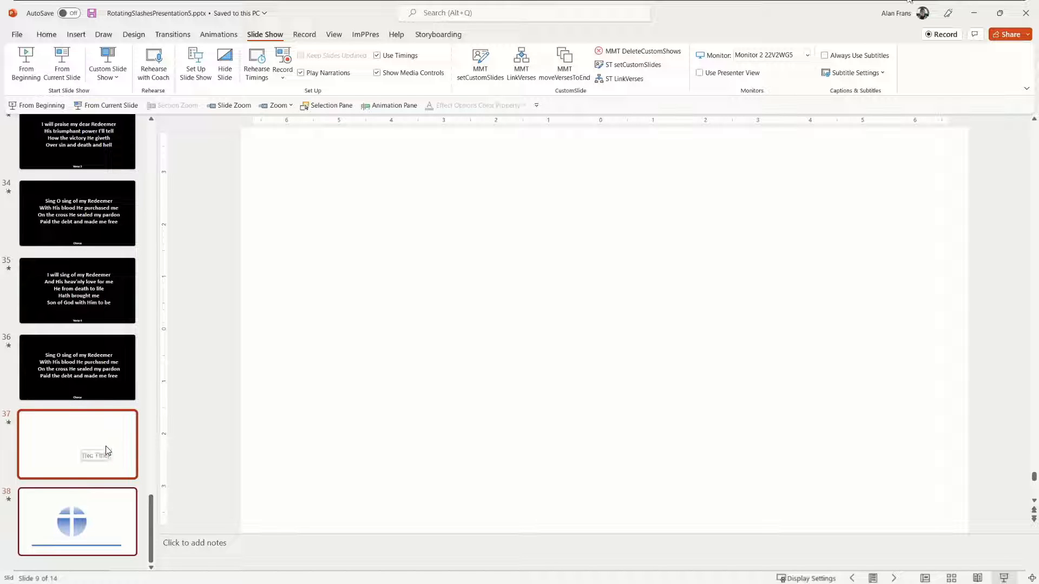
scroll(up, 3)
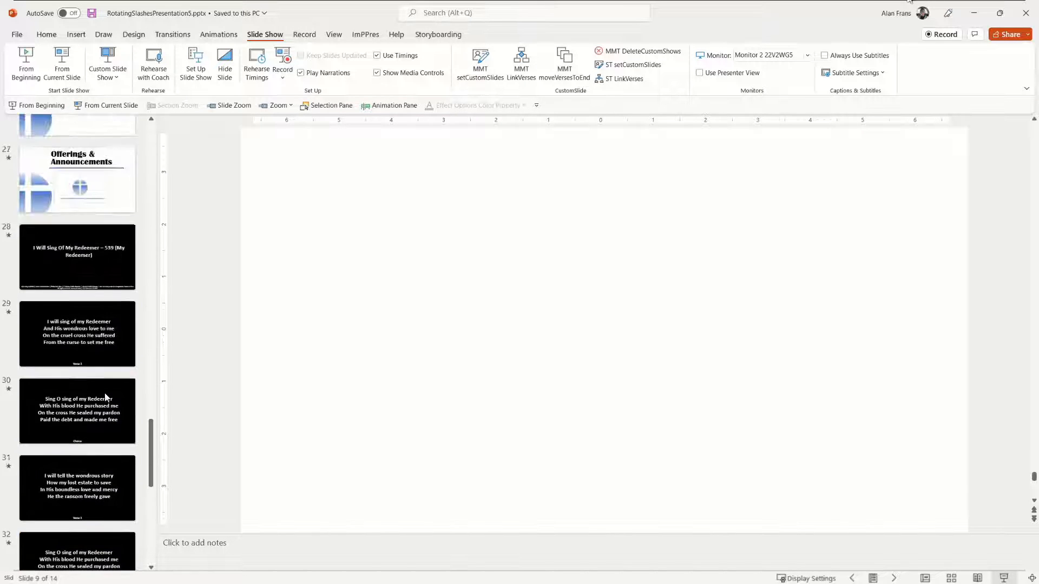
scroll(up, 3)
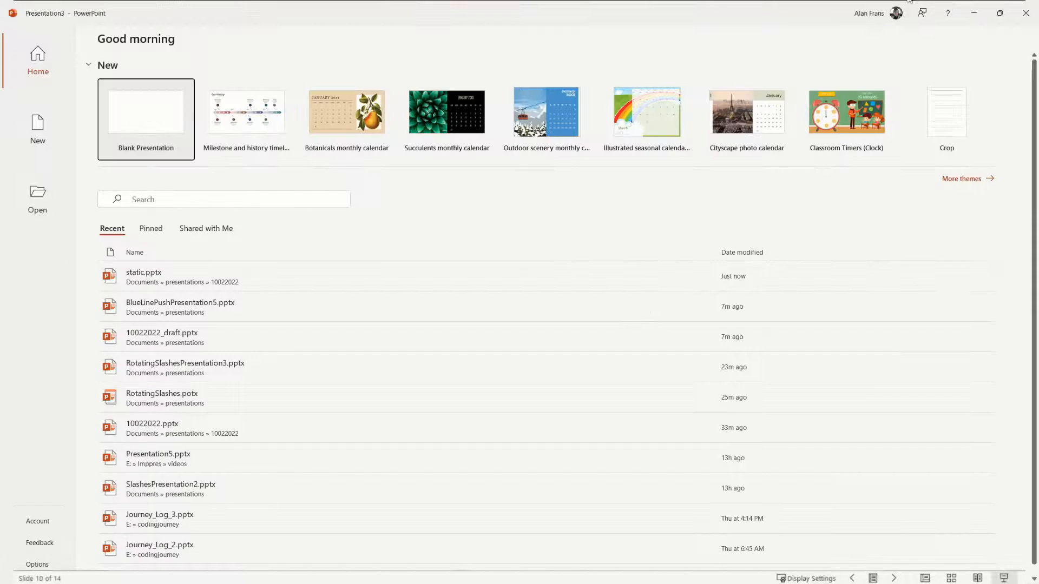
Step: Create a blank deck and load the BlueLinePush template through ImPPres, giving two template slides
click(146, 111)
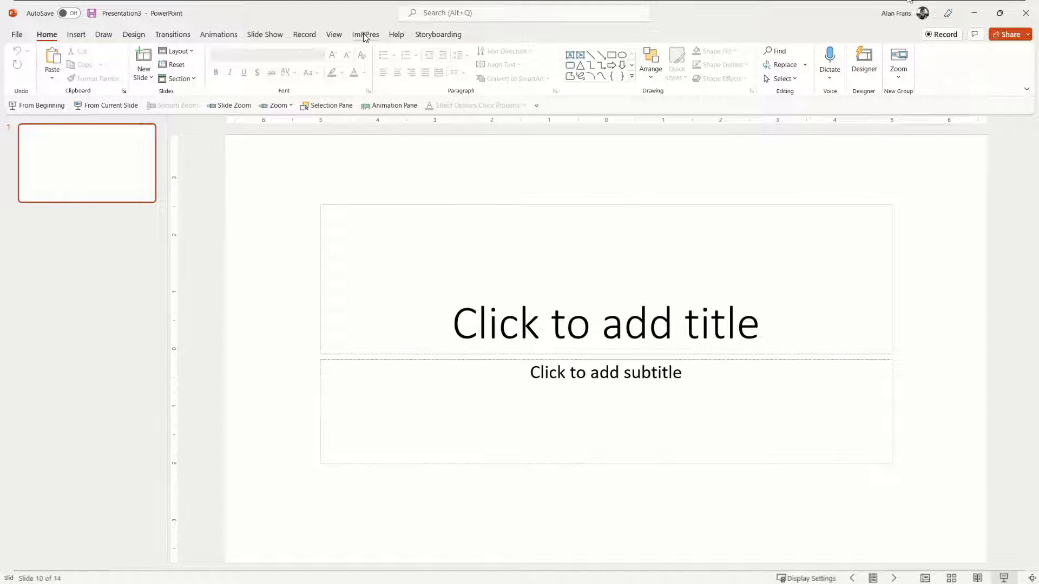
click(365, 34)
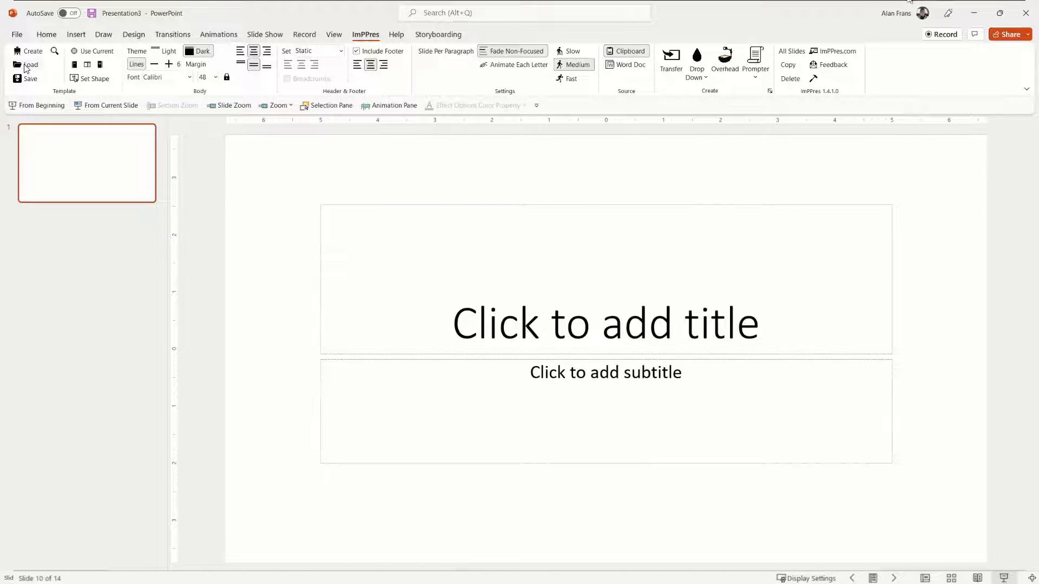
click(29, 65)
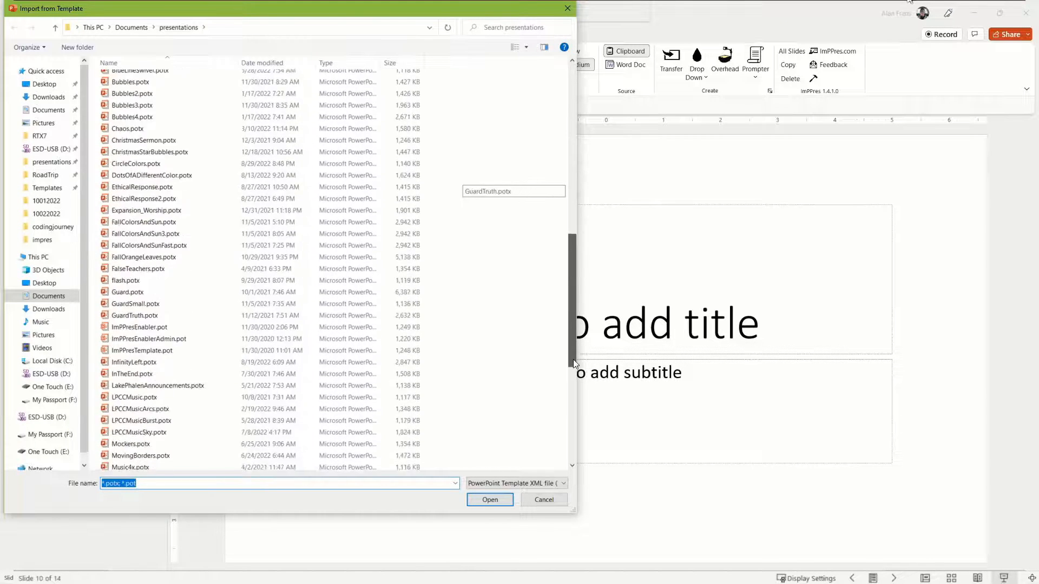
scroll(down, 3)
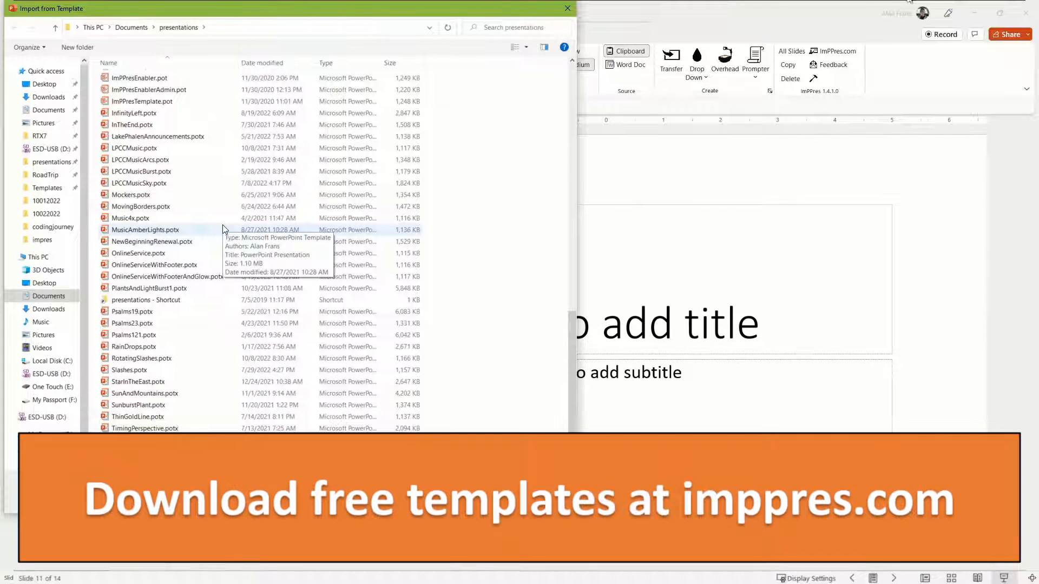
scroll(up, 3)
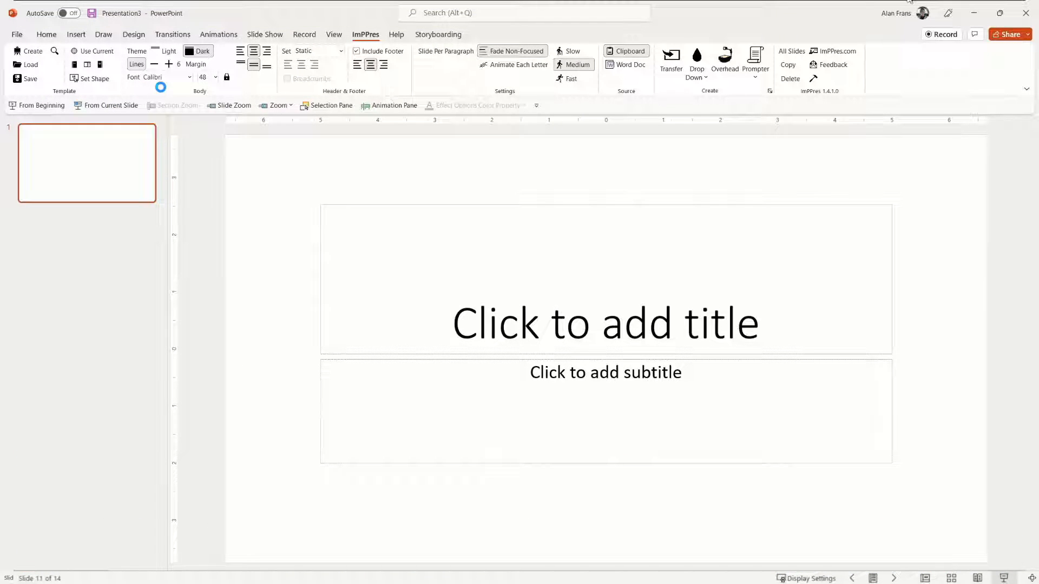
click(264, 33)
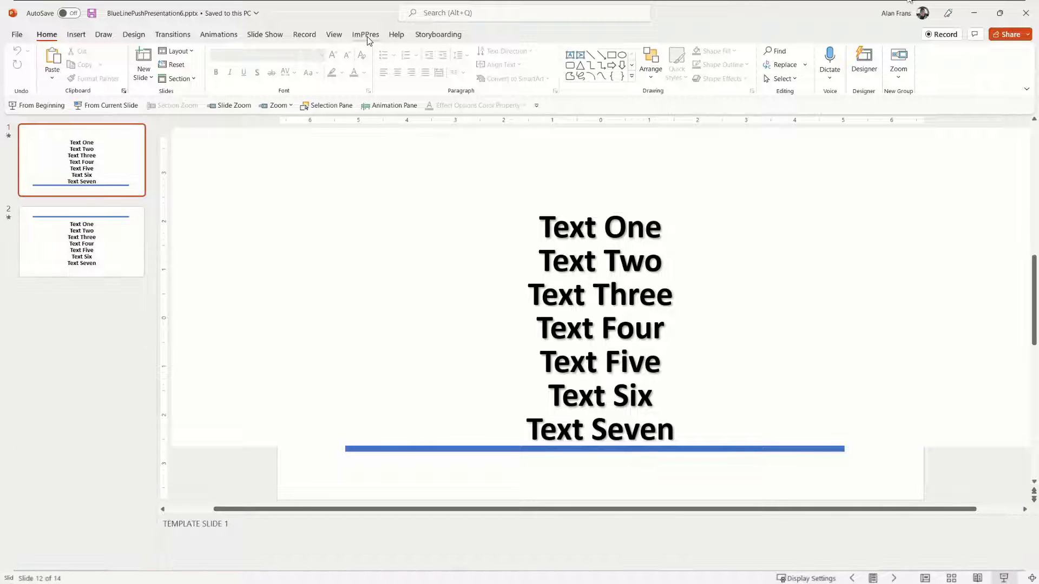
Step: Import announcements.docx from the 10022022 folder via ImPPres Word Doc into six slides
click(365, 35)
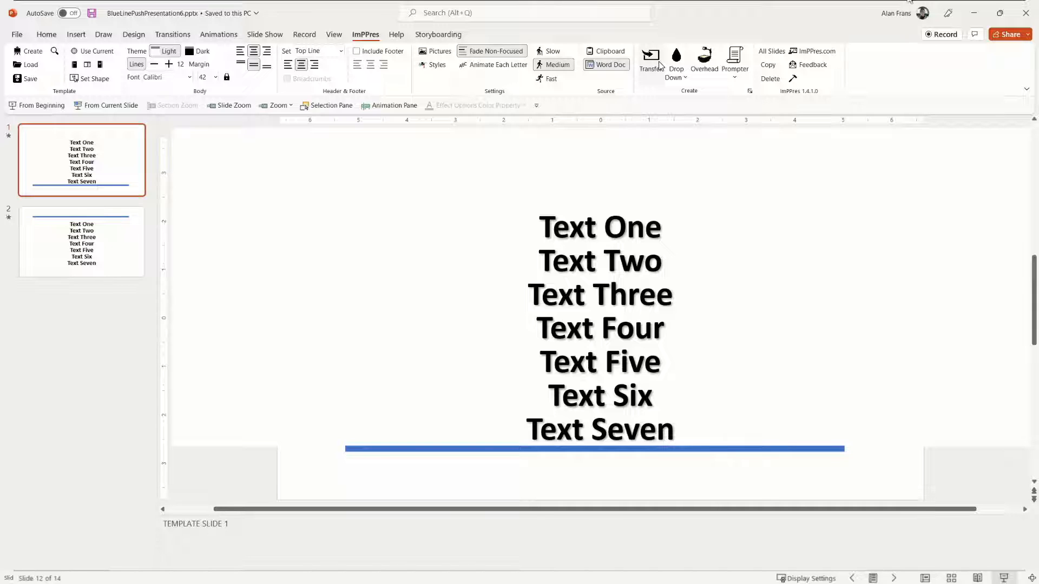
click(604, 65)
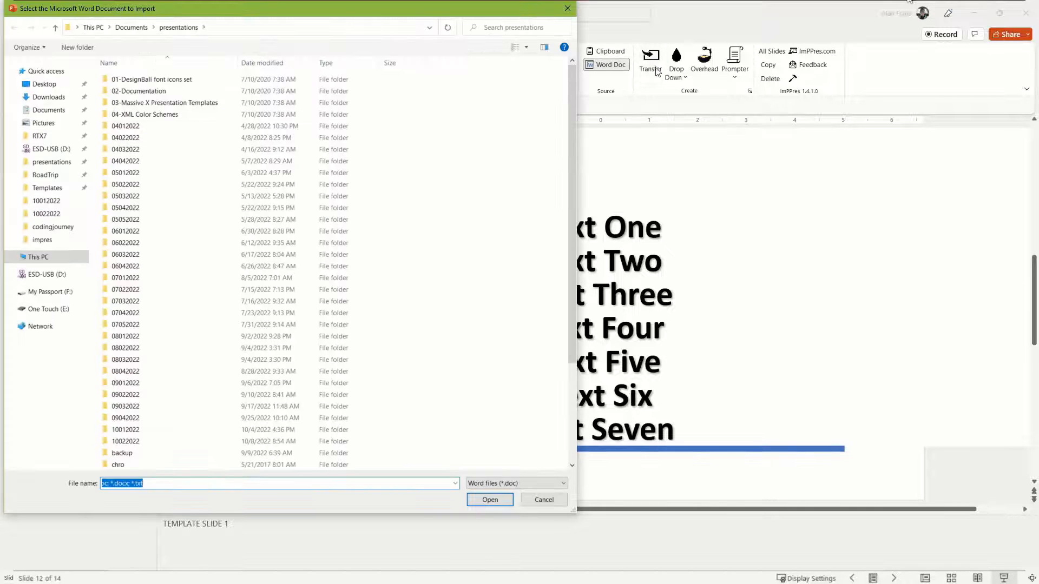
click(38, 257)
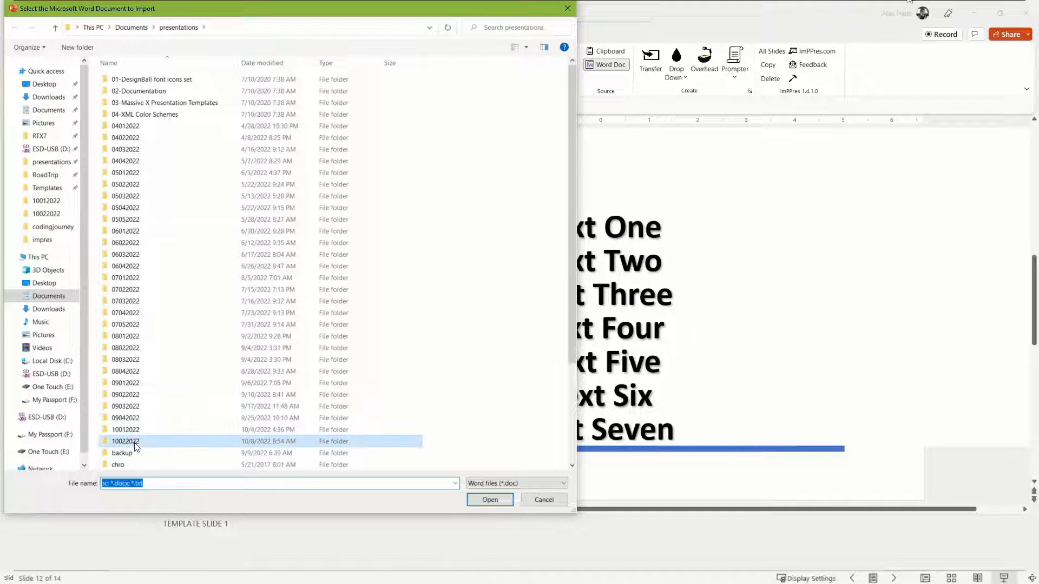
double_click(125, 441)
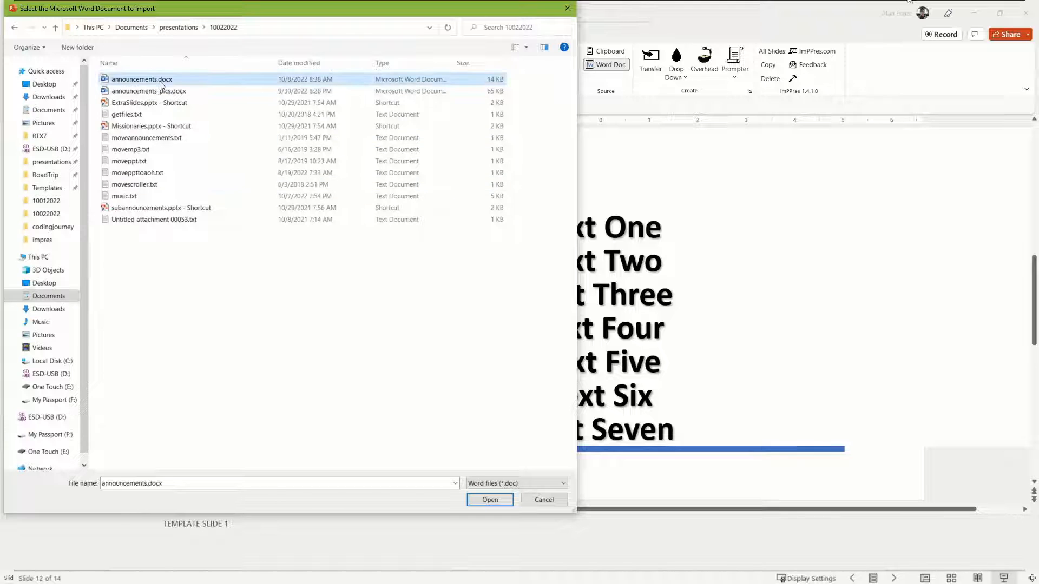
click(489, 499)
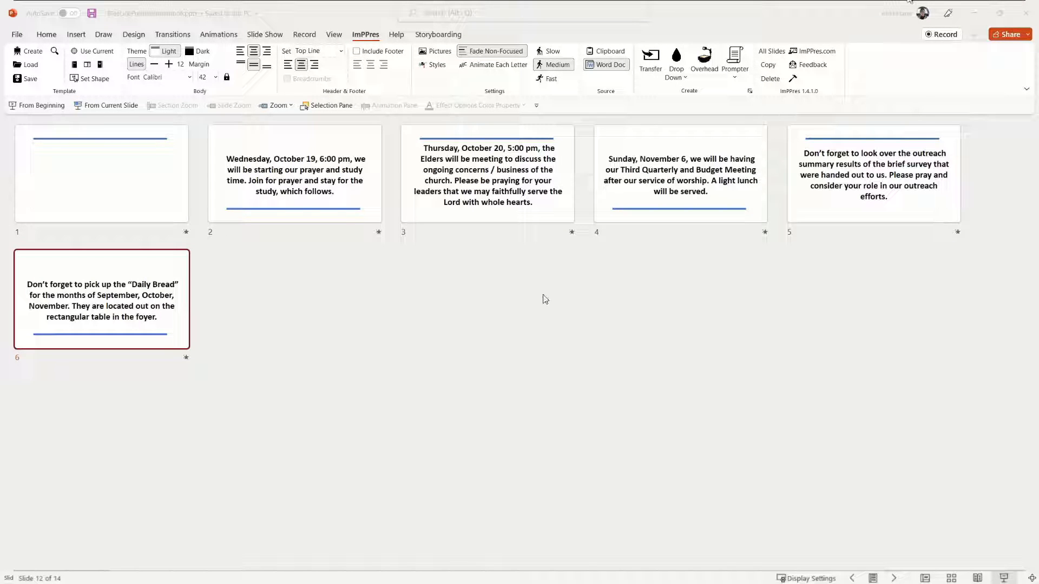
mouse_move(428, 351)
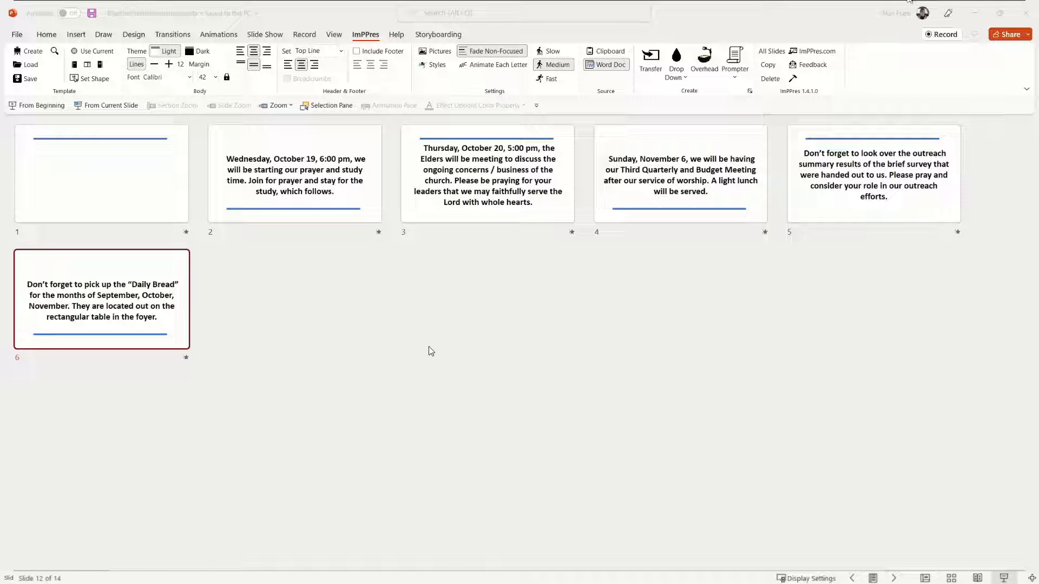
click(100, 174)
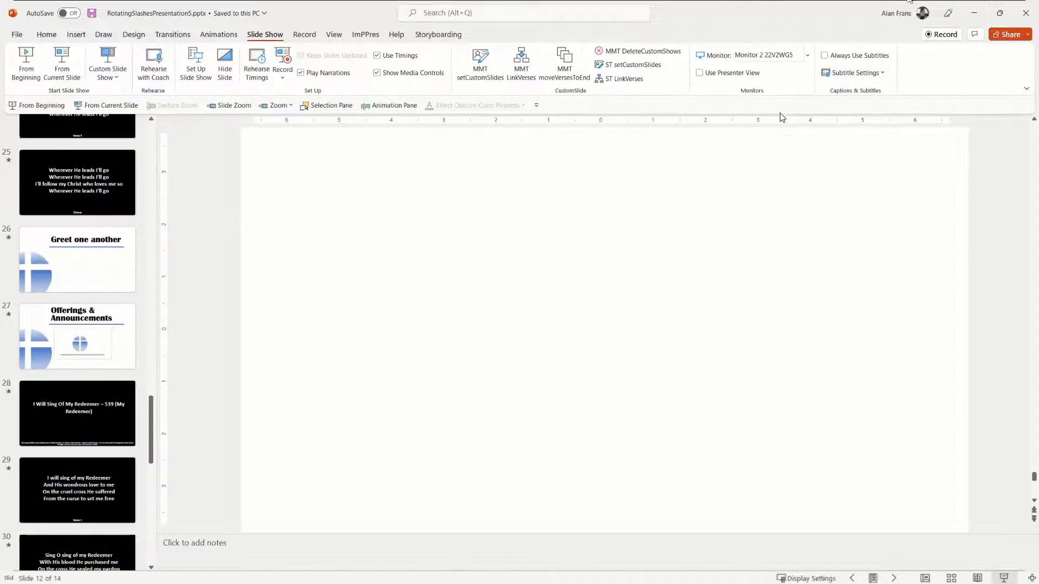
Step: Paste the six announcement slides into the service deck after cross slide 38
scroll(down, 3)
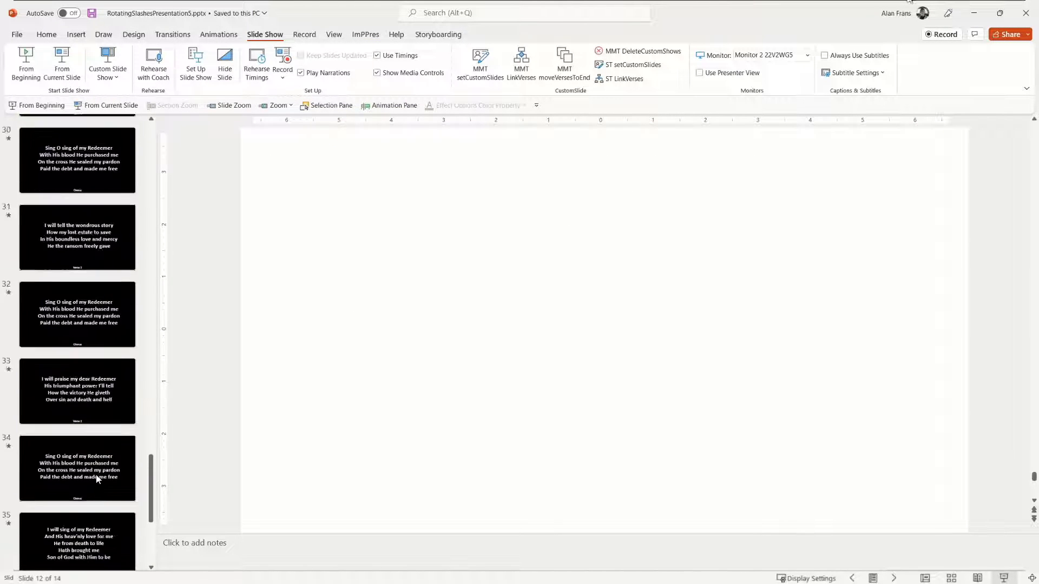
scroll(down, 3)
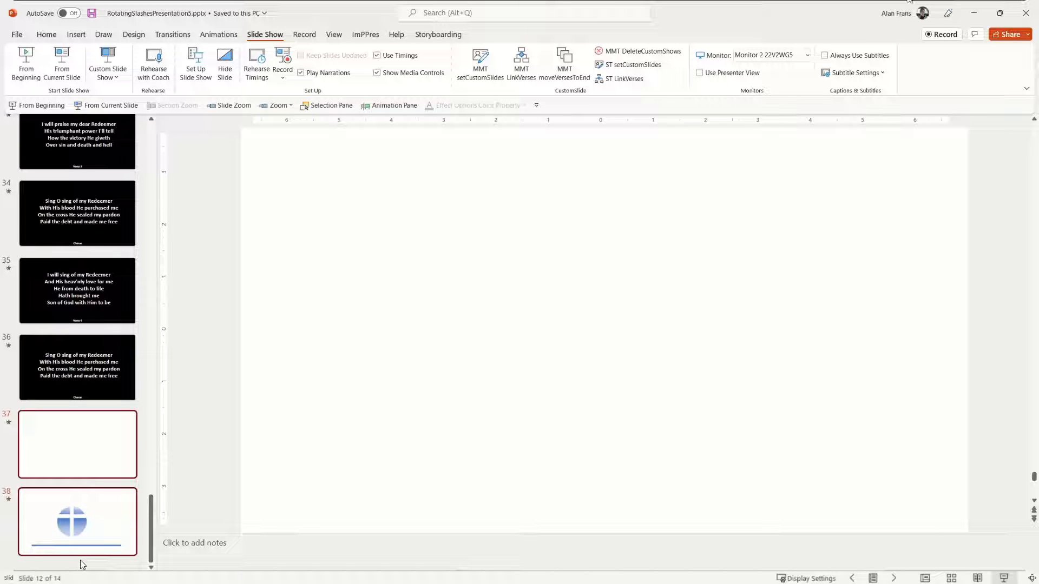
click(78, 521)
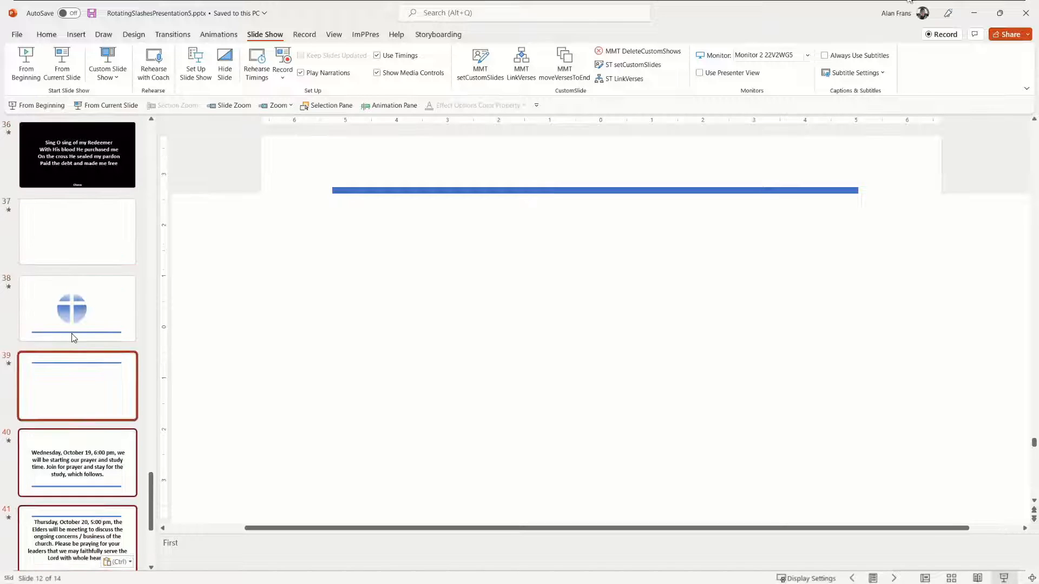
click(77, 308)
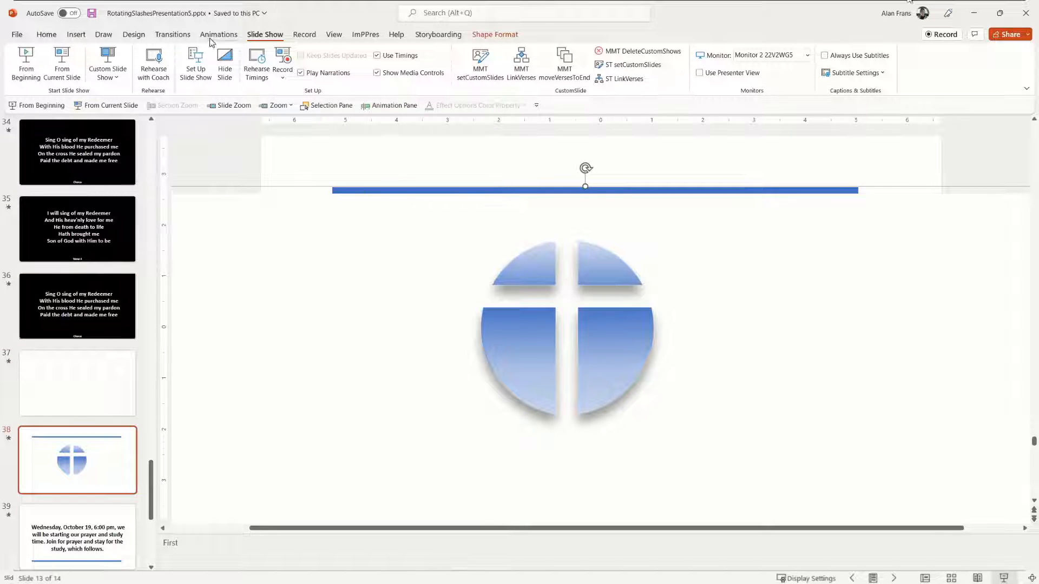
click(218, 35)
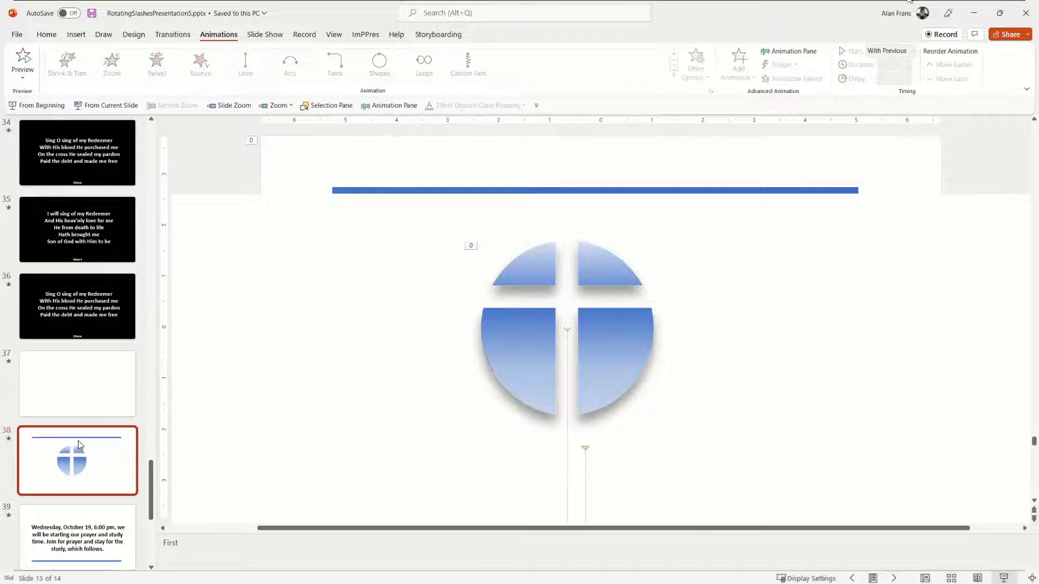
Step: Place a Slide Zoom of cross slide 38 on the Offerings & Announcements slide
scroll(up, 3)
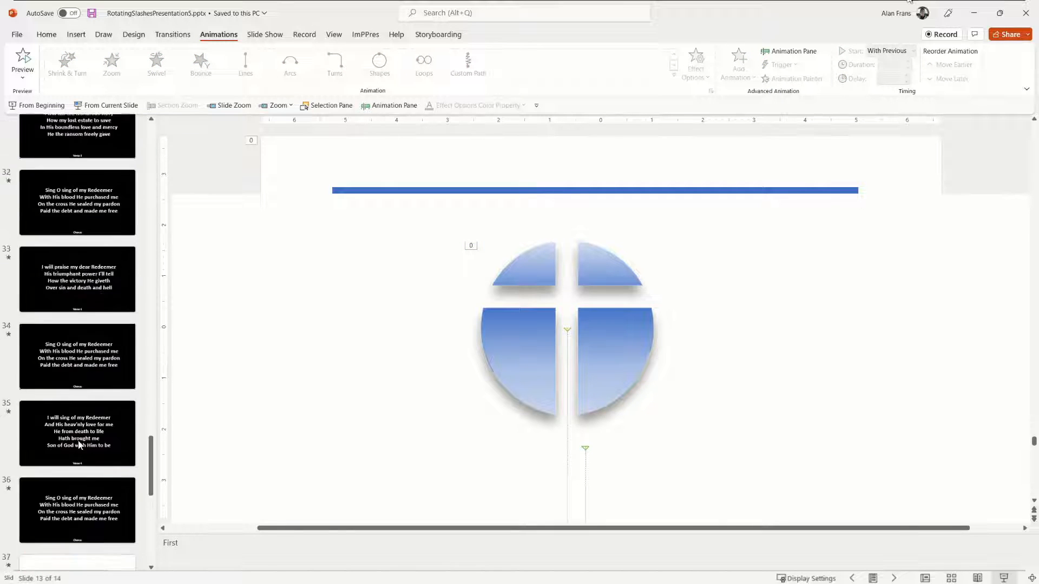
scroll(up, 3)
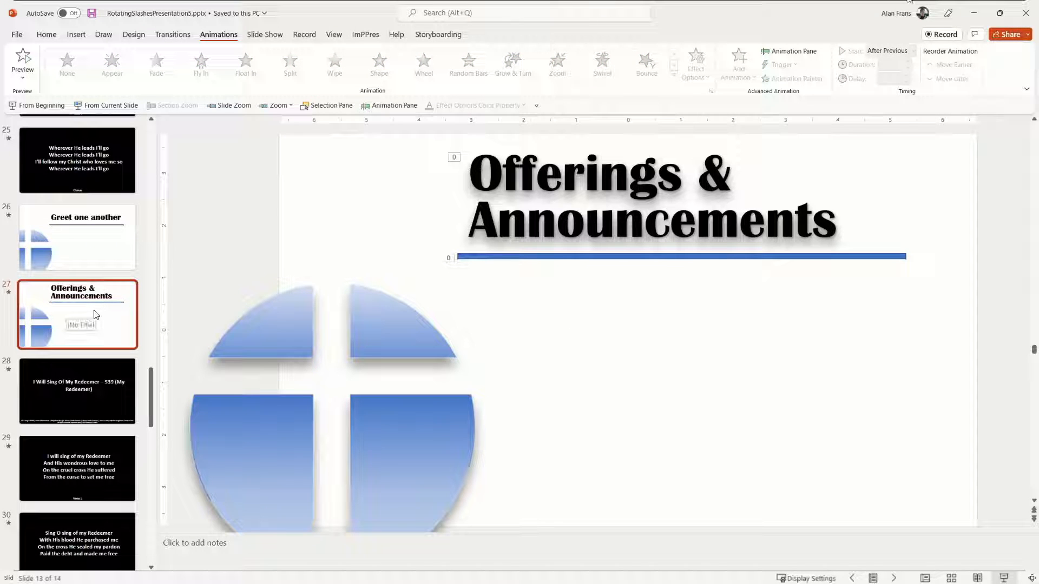
scroll(down, 3)
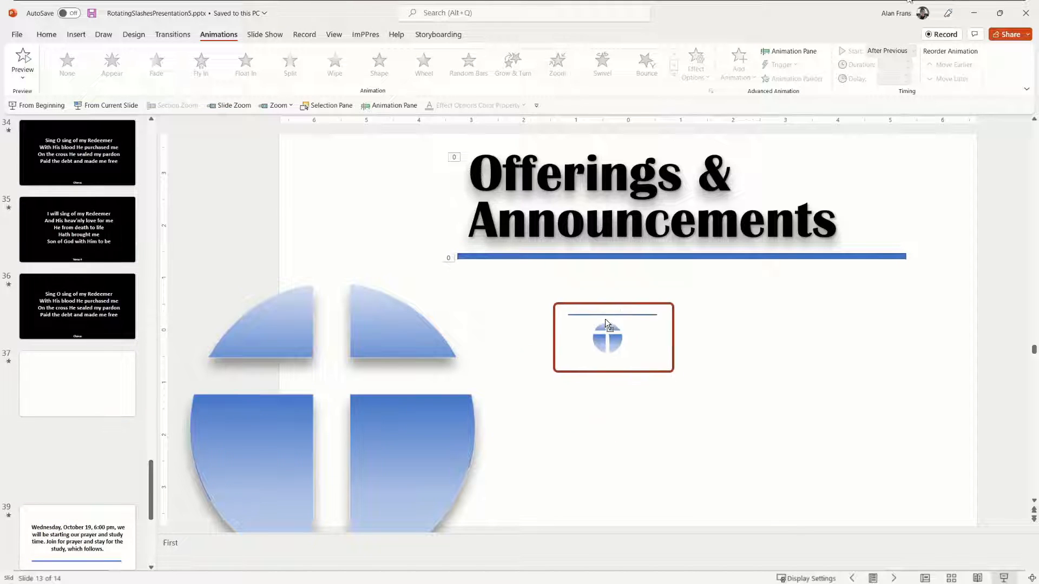
click(608, 337)
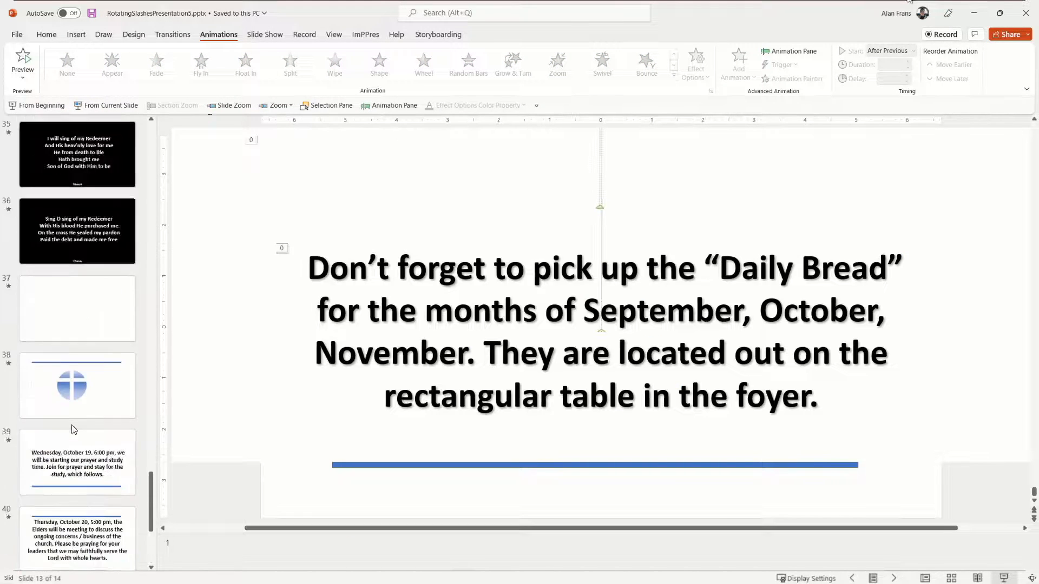
scroll(up, 3)
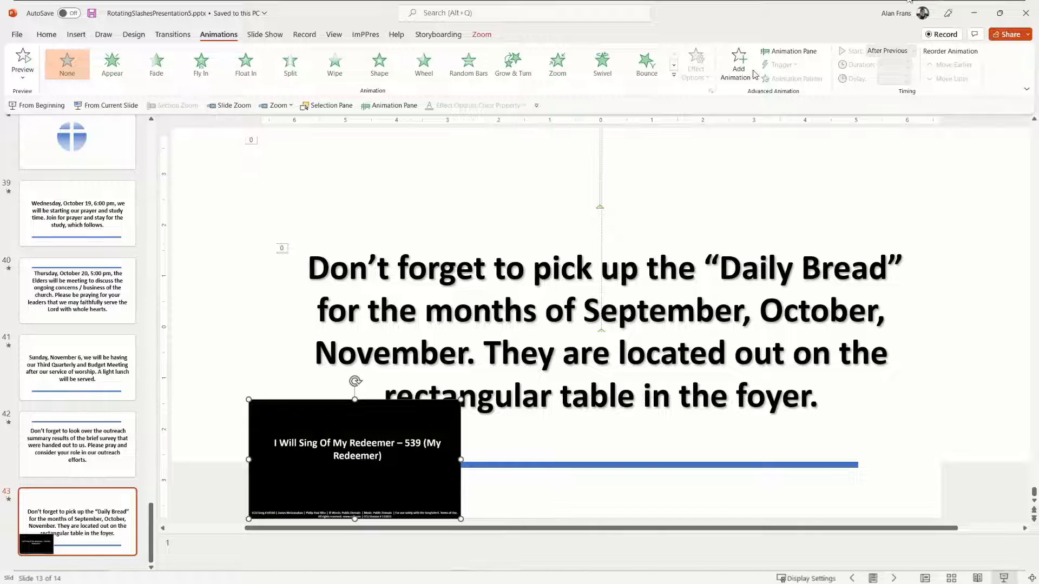
Step: Give the hymn zoom a Fade entrance starting After Previous
click(738, 61)
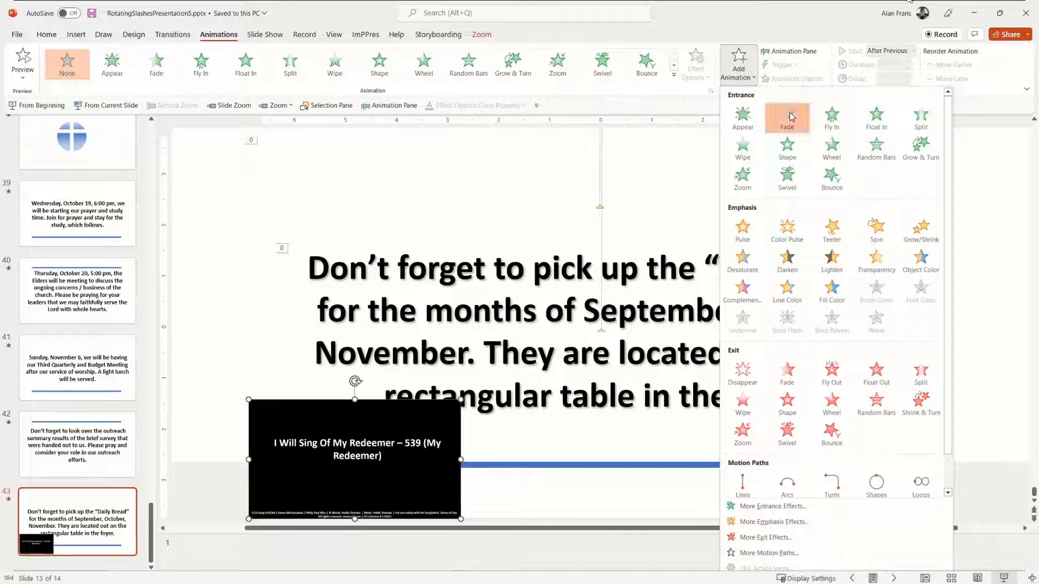
click(786, 117)
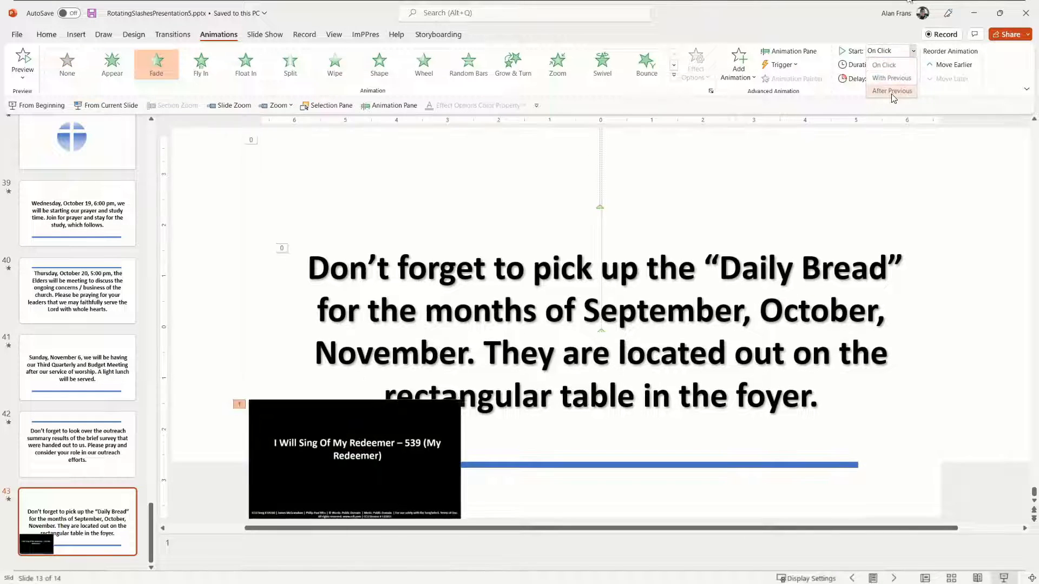
click(891, 90)
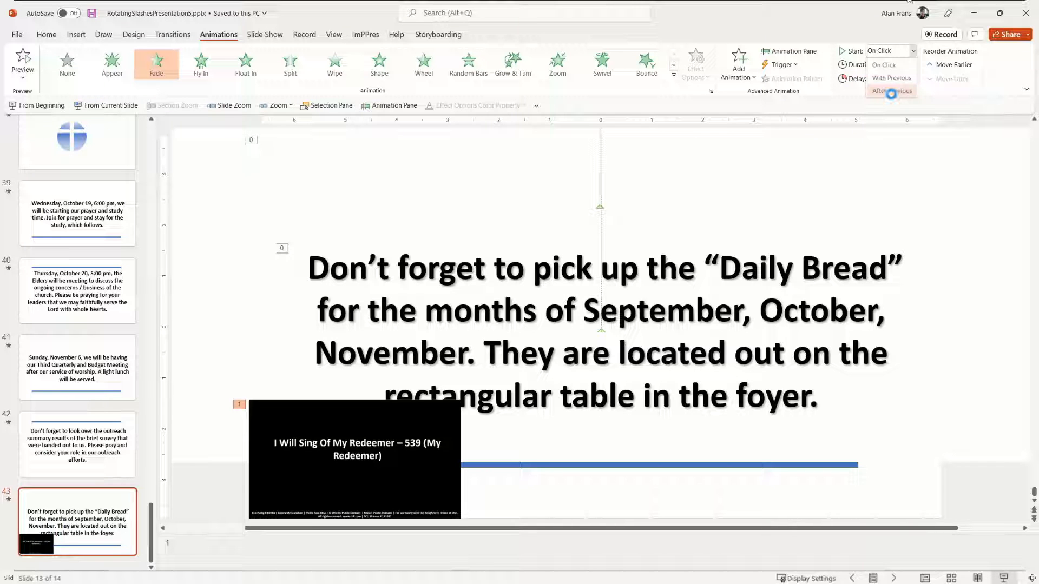
click(888, 91)
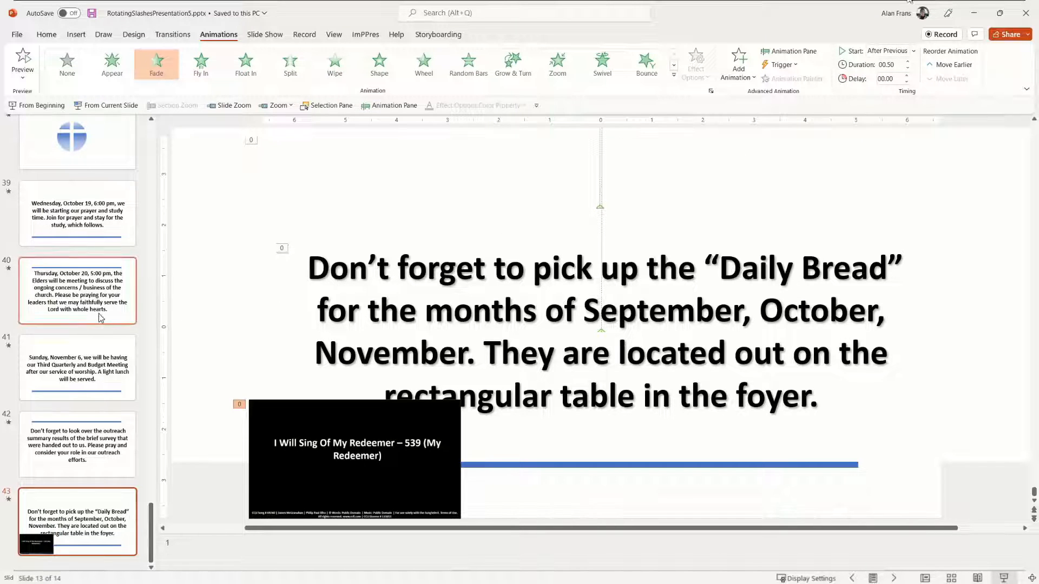
scroll(up, 3)
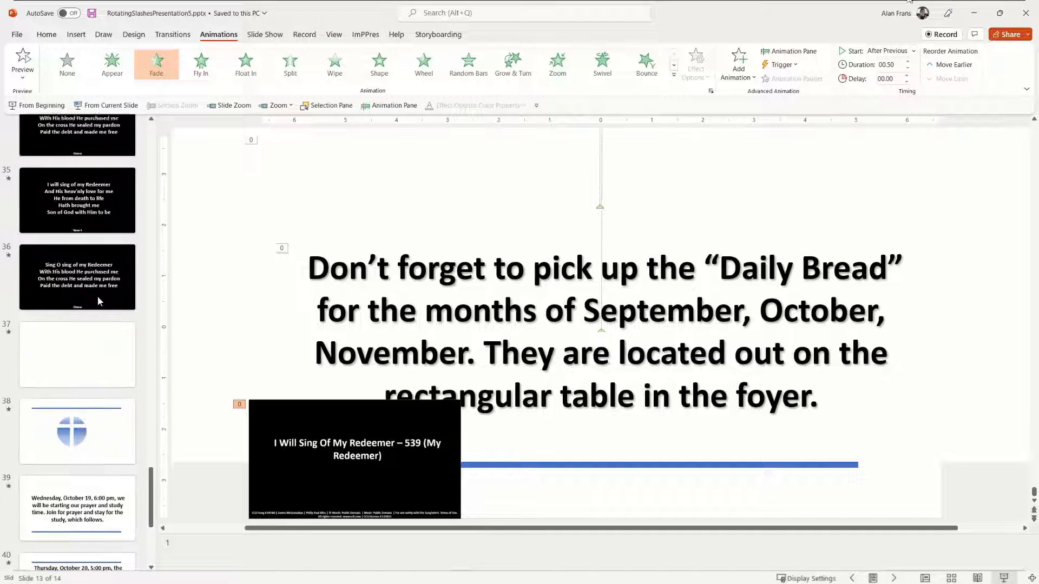
scroll(up, 3)
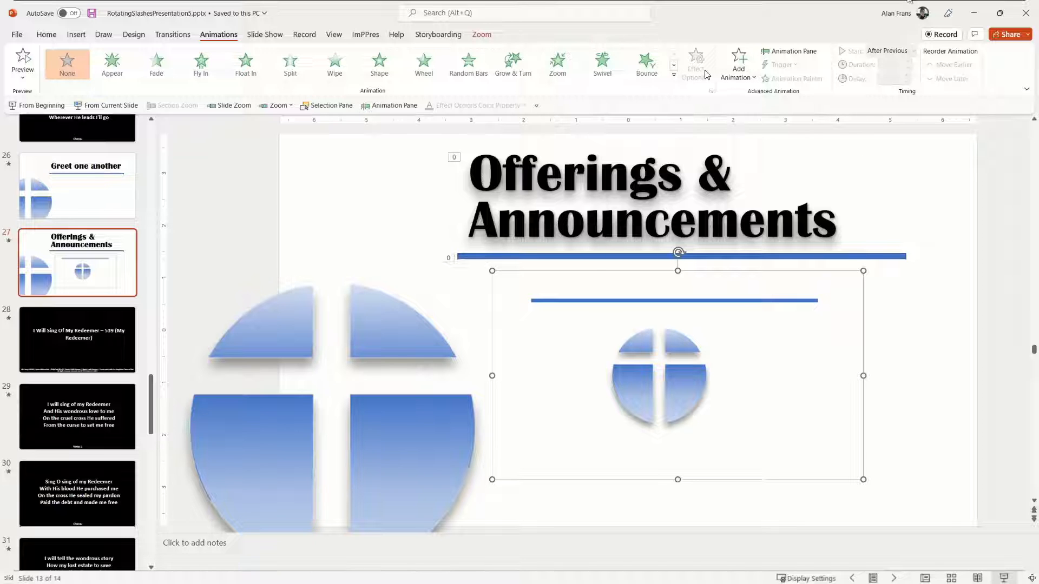
Step: Give the cross zoom a Fade entrance starting After Previous
click(156, 64)
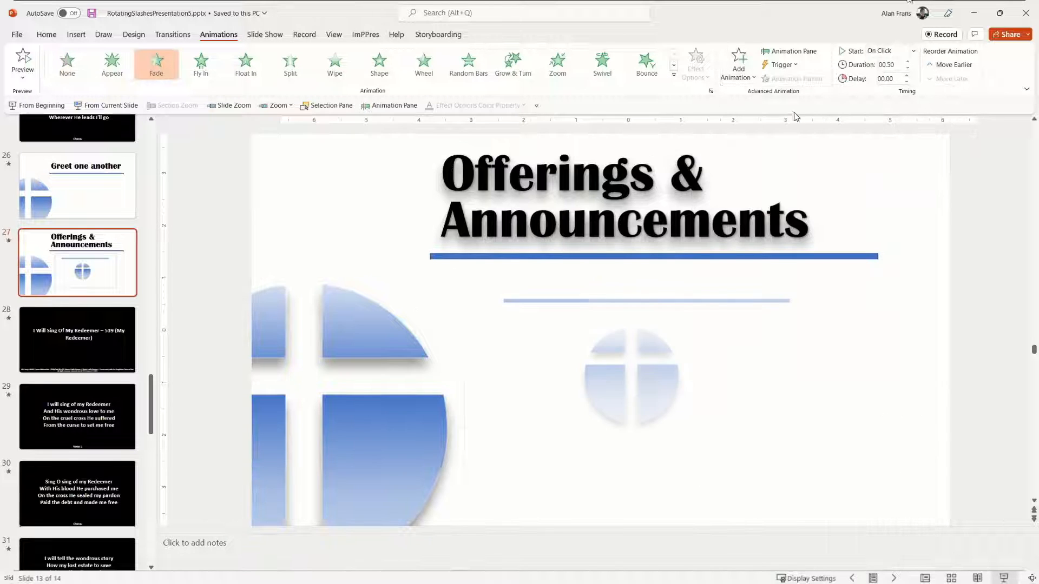
click(912, 50)
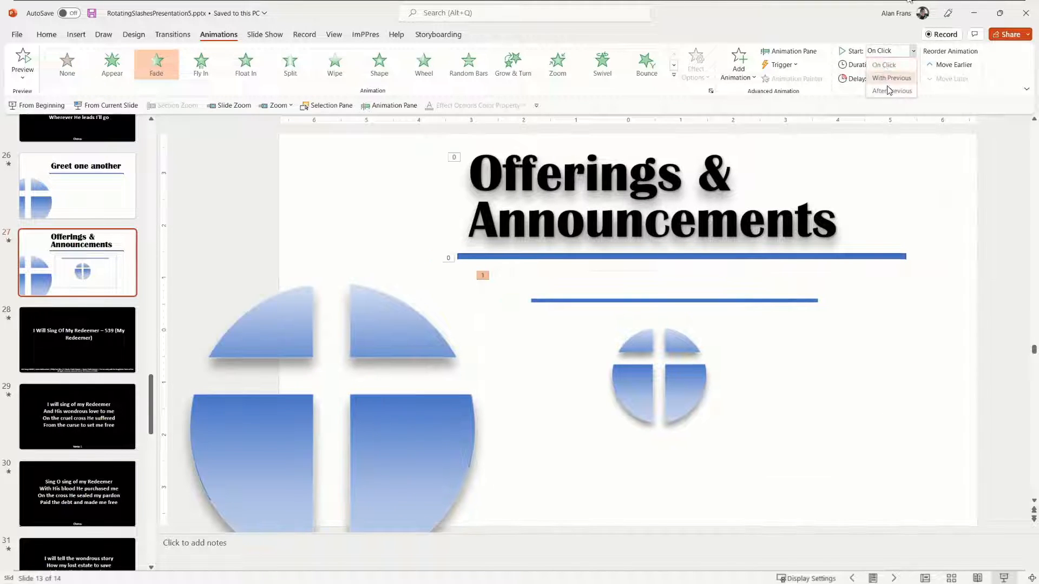
click(891, 91)
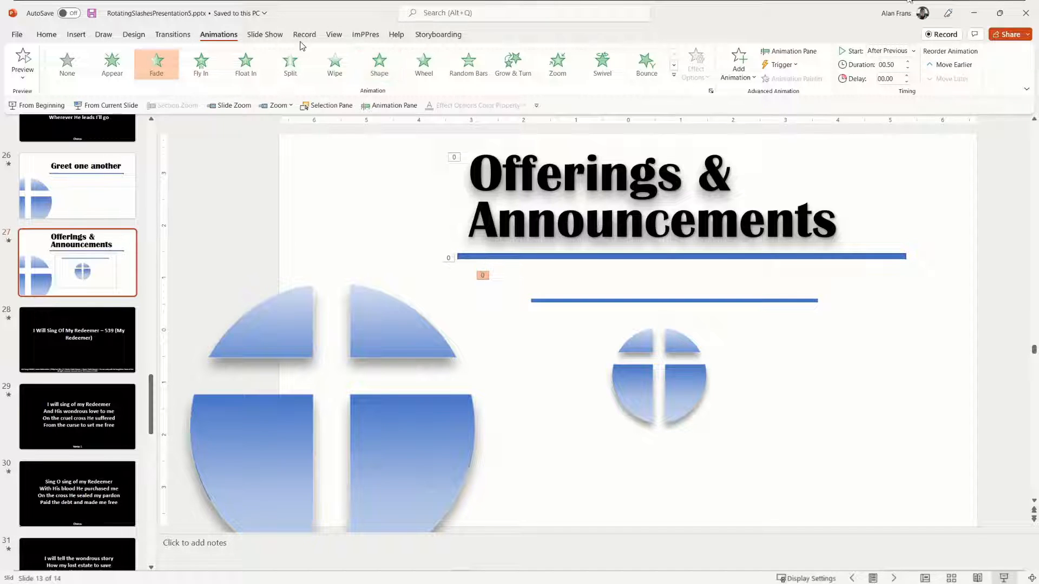
click(263, 35)
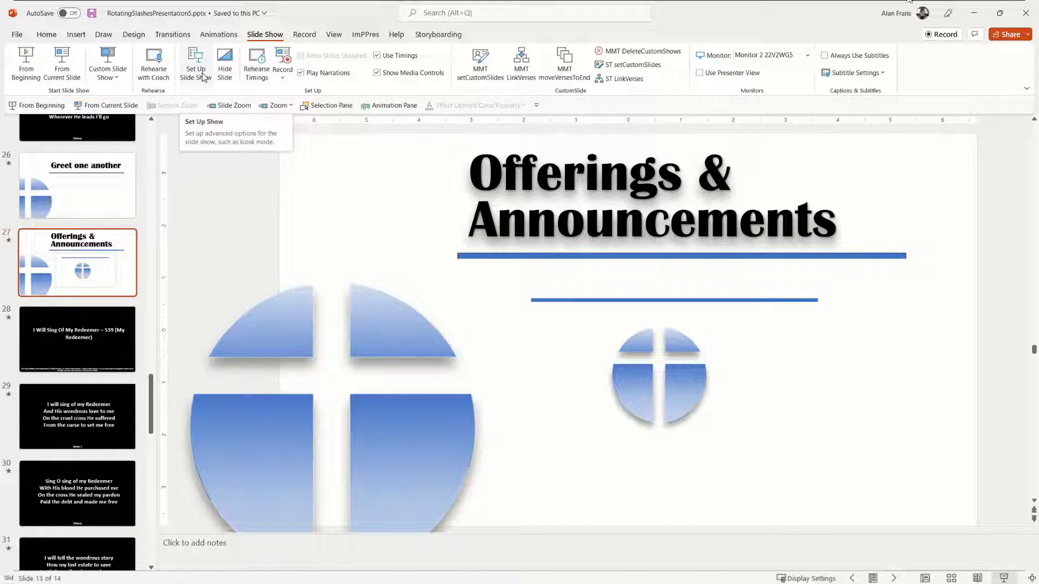
mouse_move(538, 87)
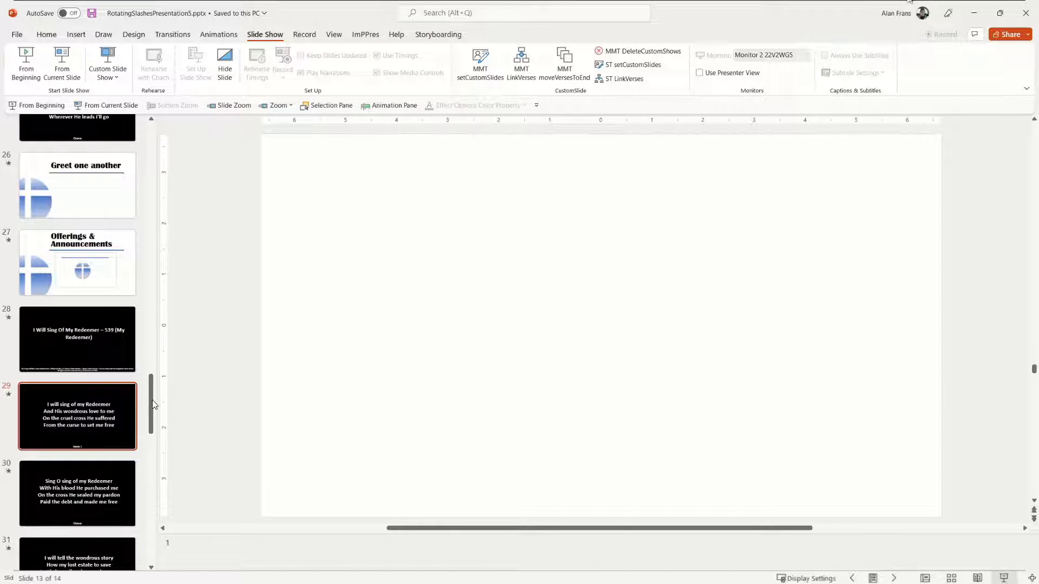
mouse_move(145, 447)
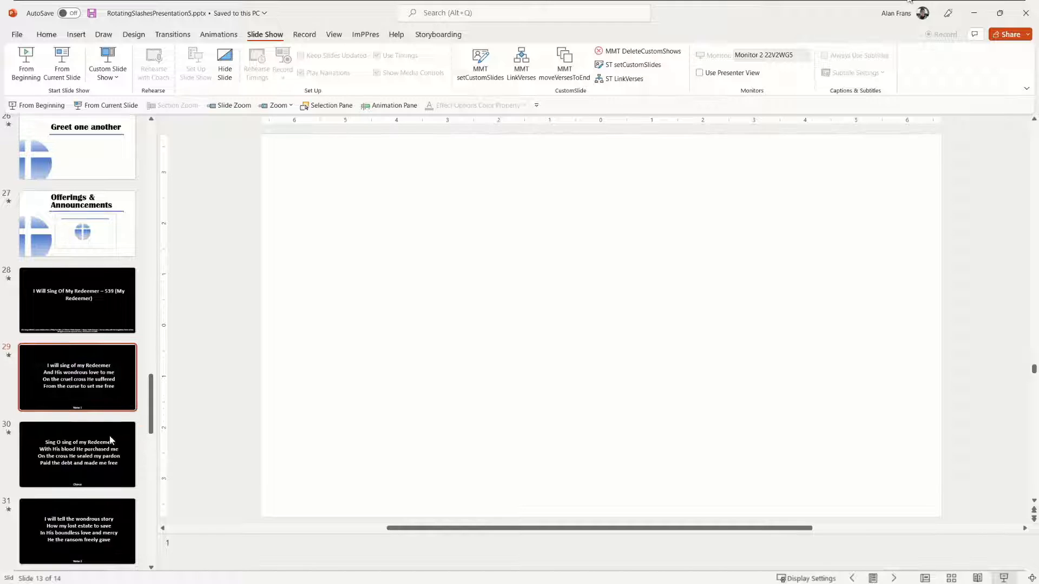
Step: Run the slide show on Monitor 2 through to the 'I will sing of my Redeemer' verse
scroll(down, 3)
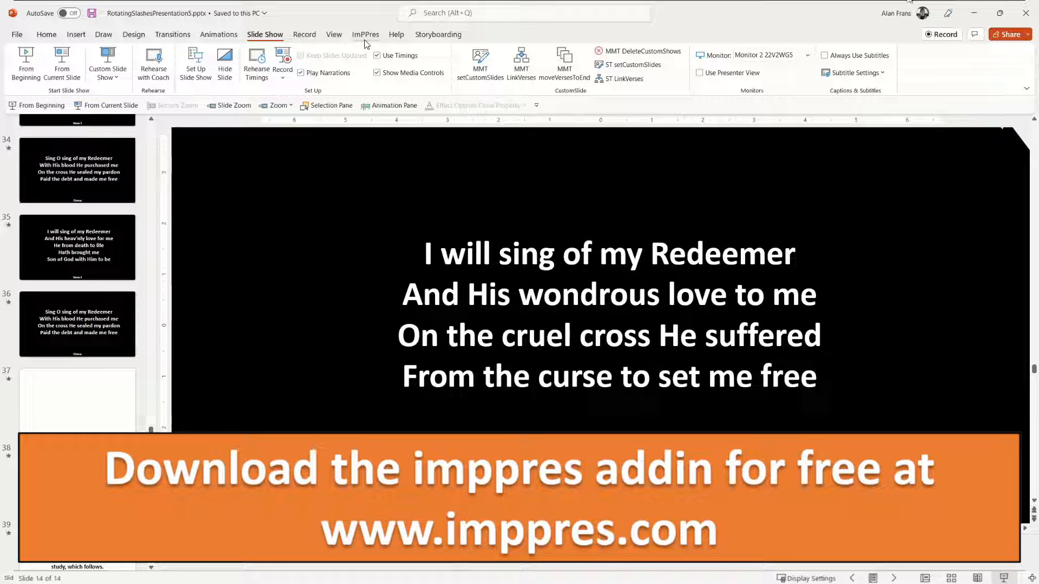
mouse_move(678, 24)
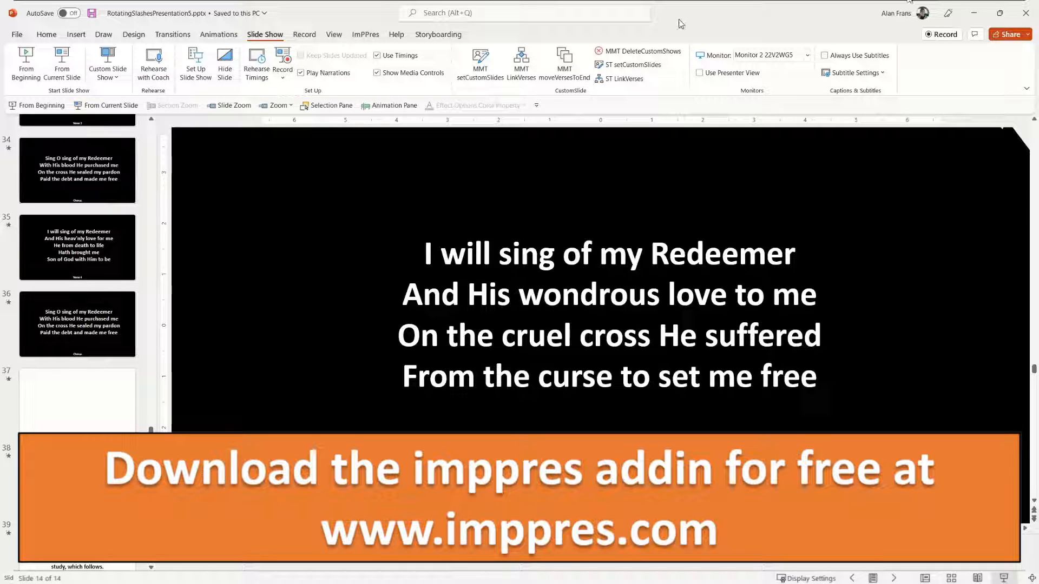
mouse_move(406, 93)
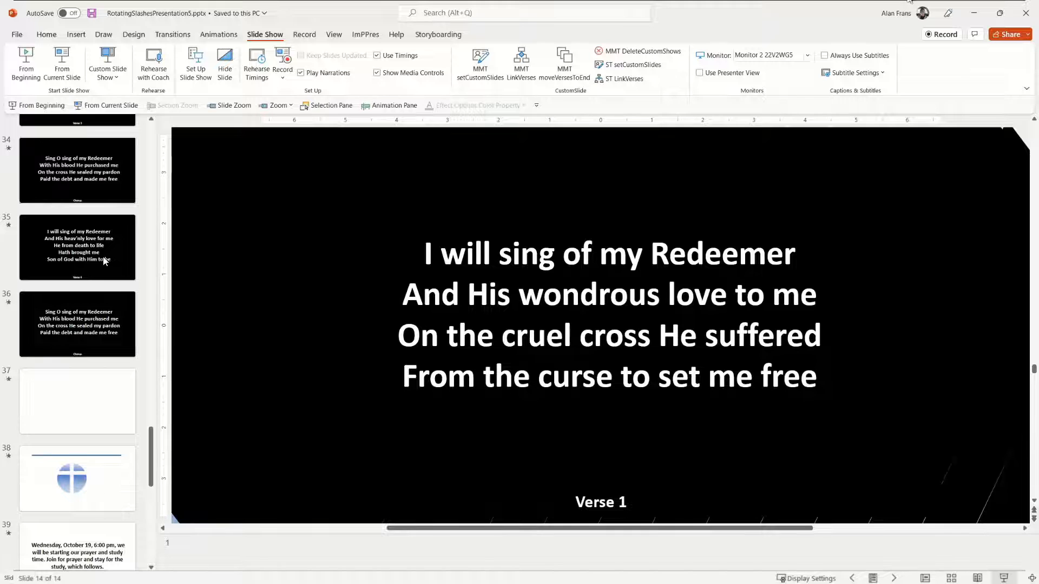
click(76, 247)
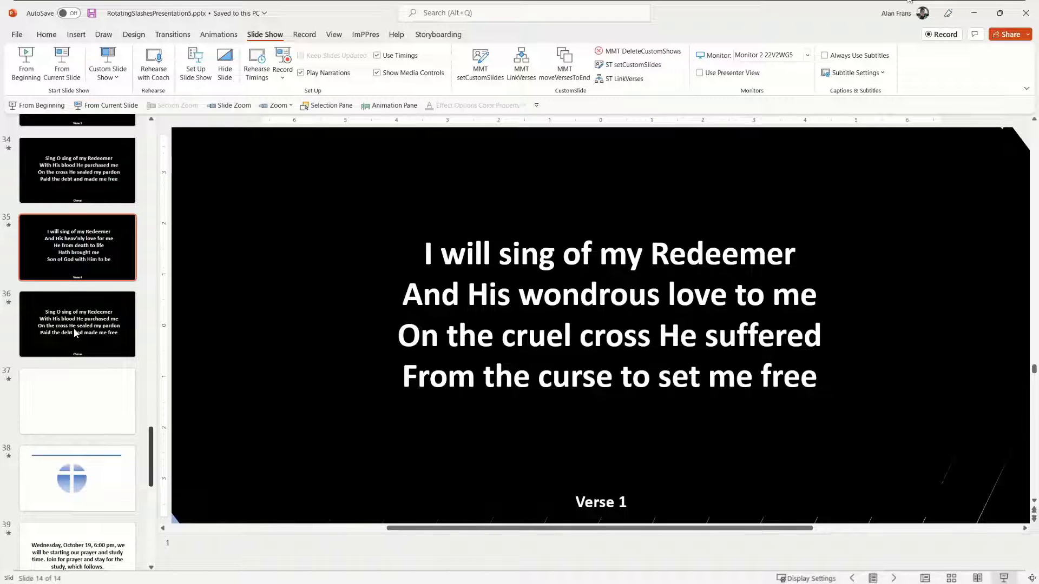
click(77, 324)
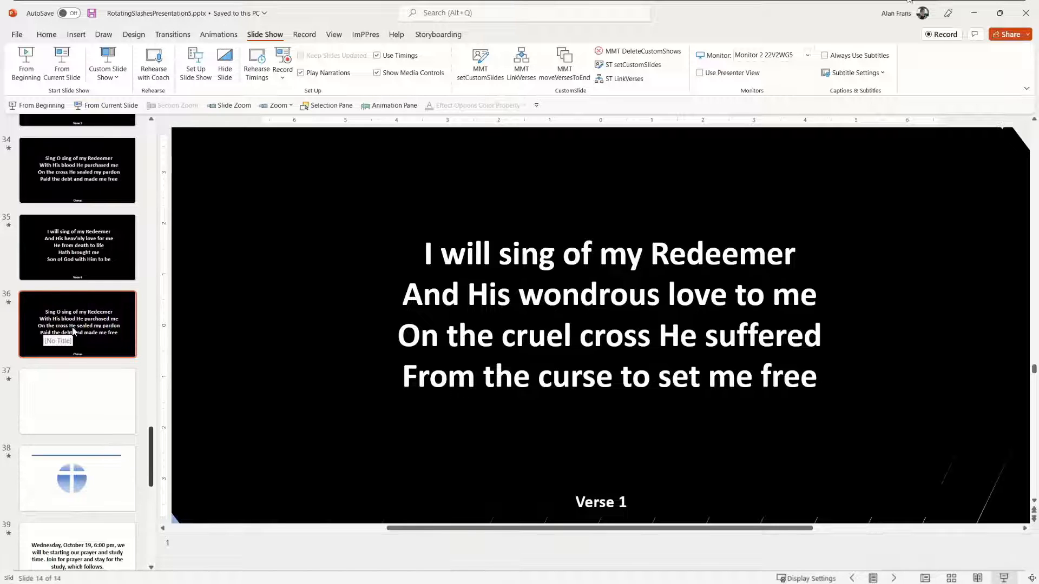